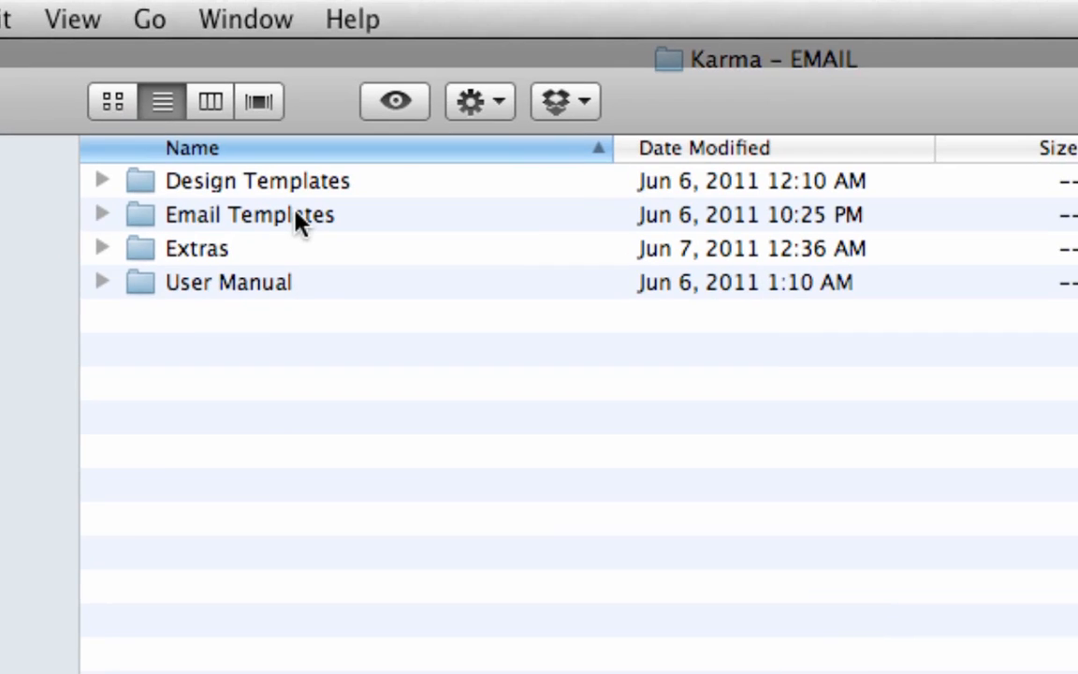
Open coffee.html from the Email Templates folder in Dreamweaver
double_click(249, 213)
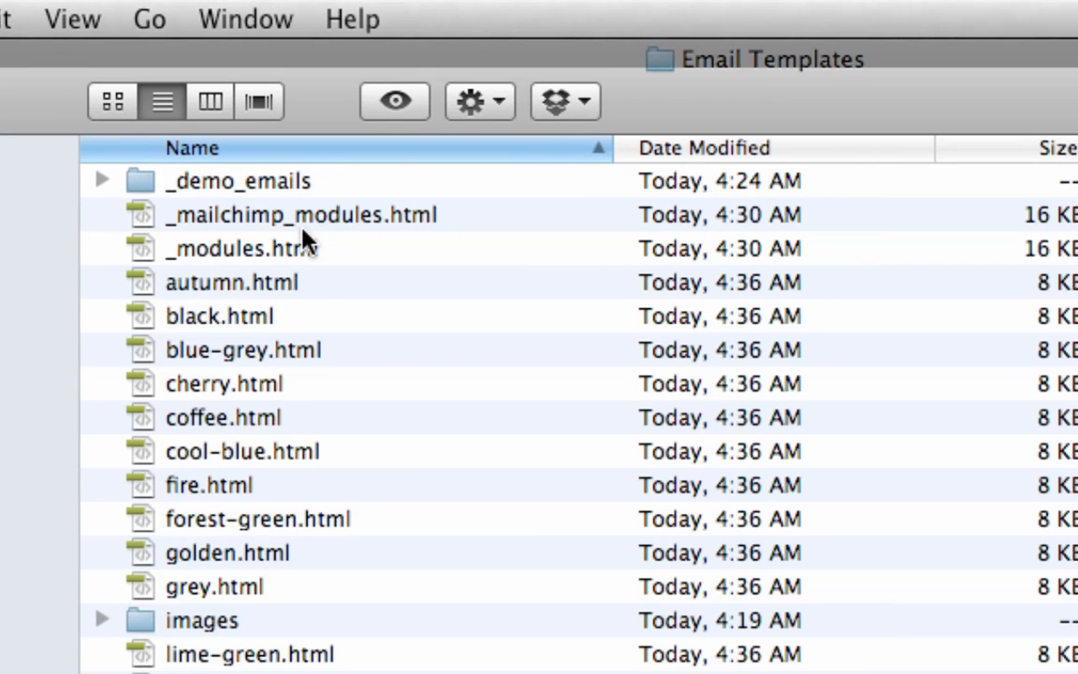
mouse_move(262, 265)
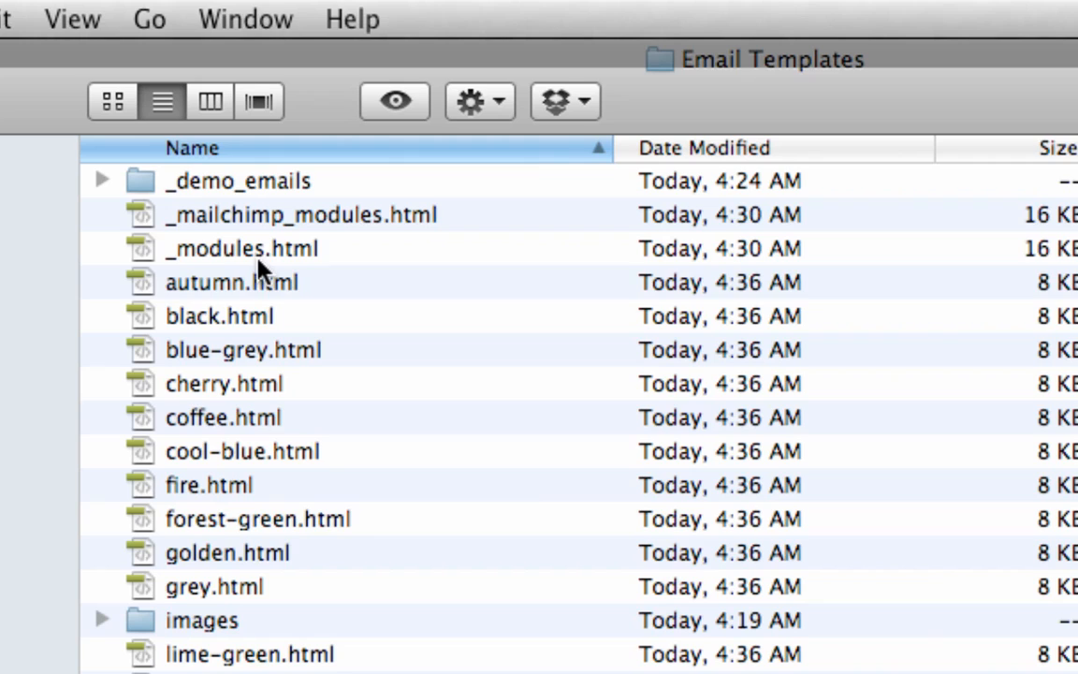
left_click(244, 351)
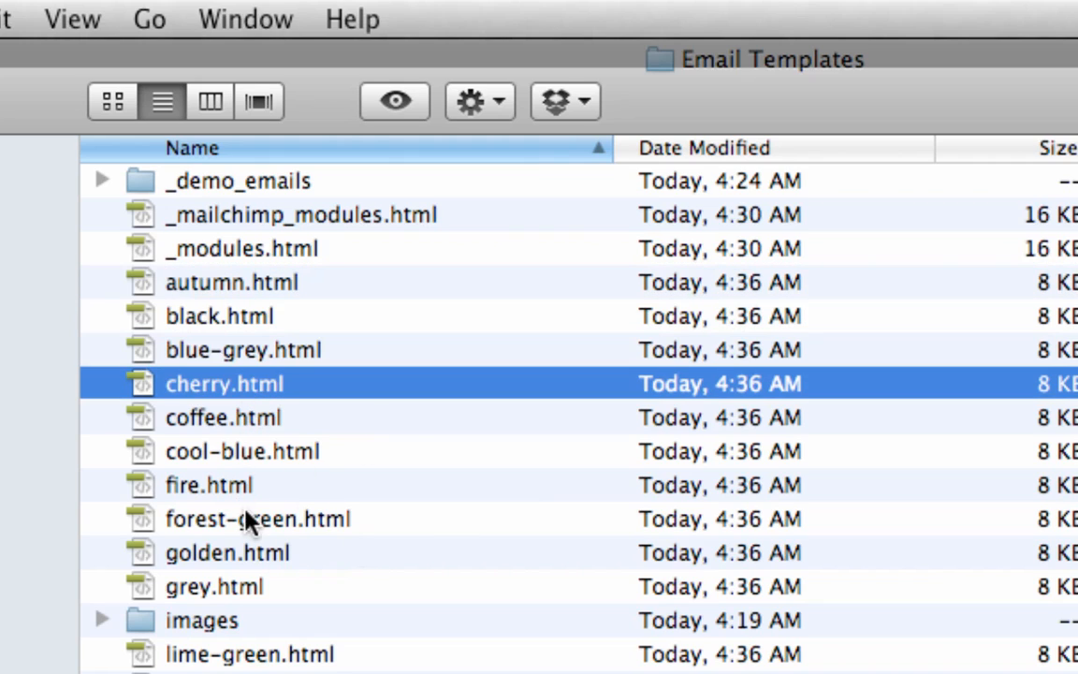
mouse_move(296, 415)
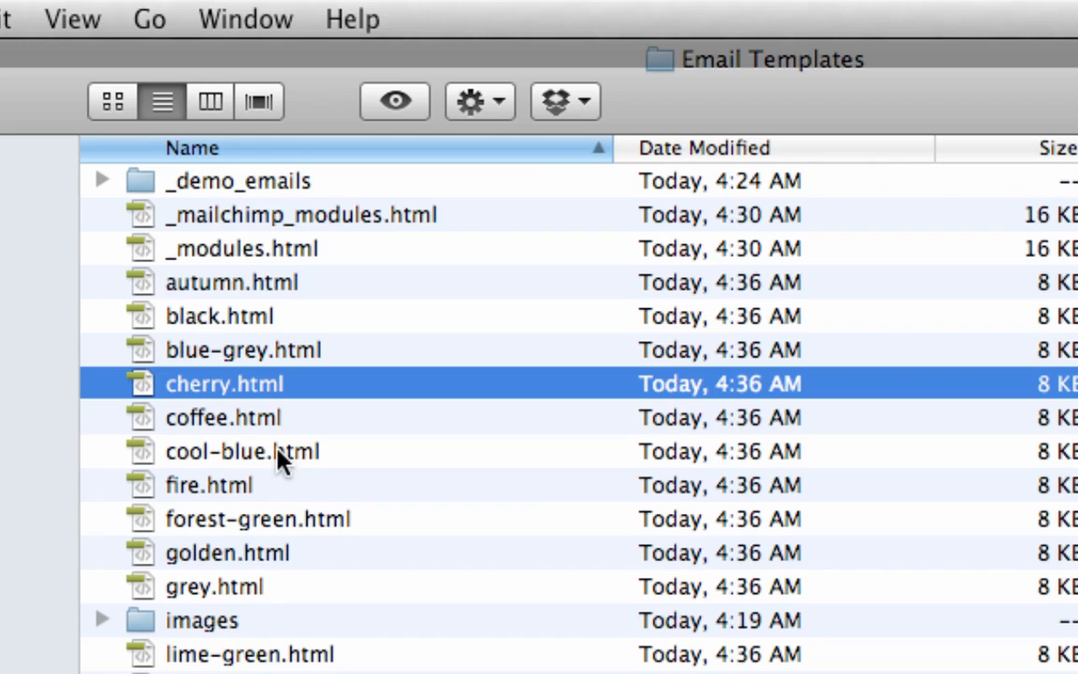
mouse_move(260, 438)
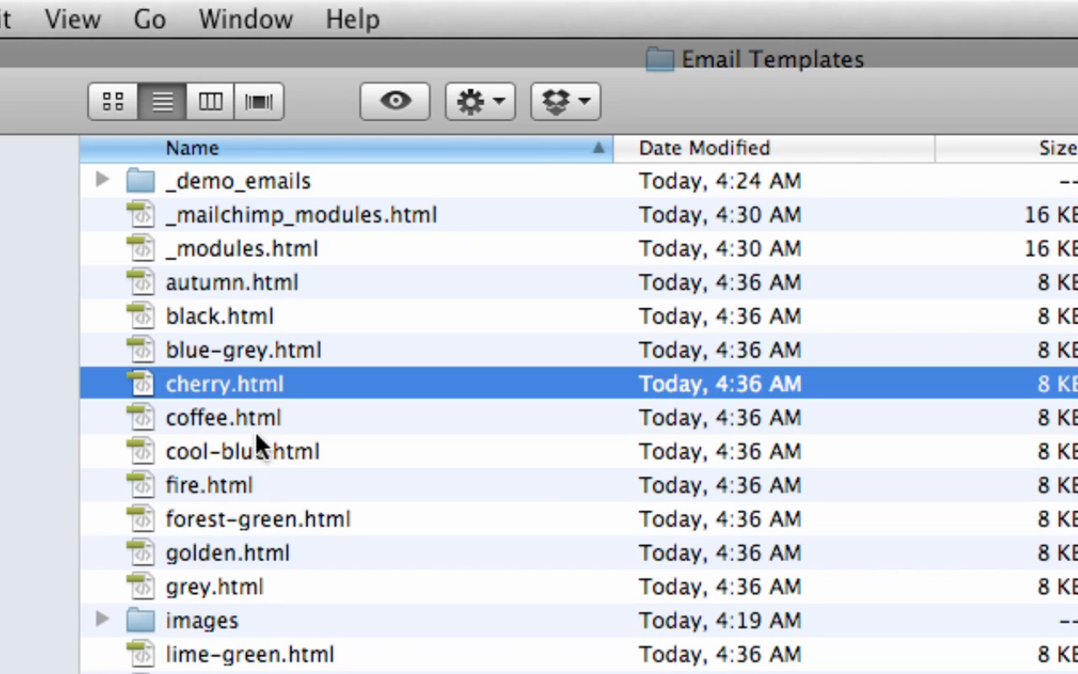
left_click(223, 417)
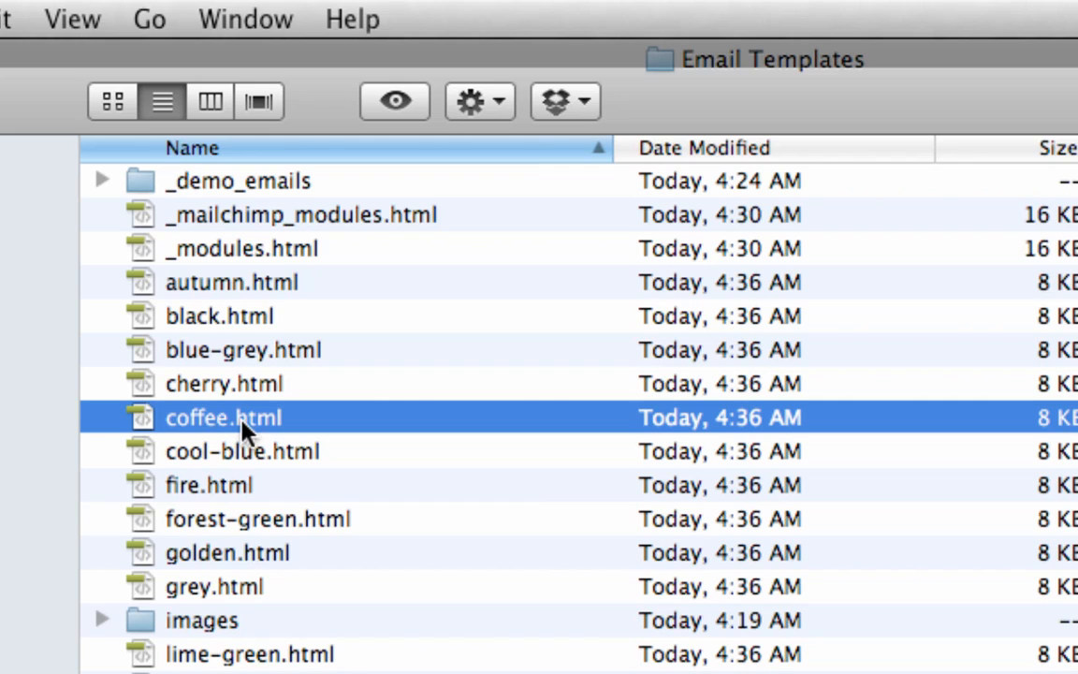
double_click(223, 418)
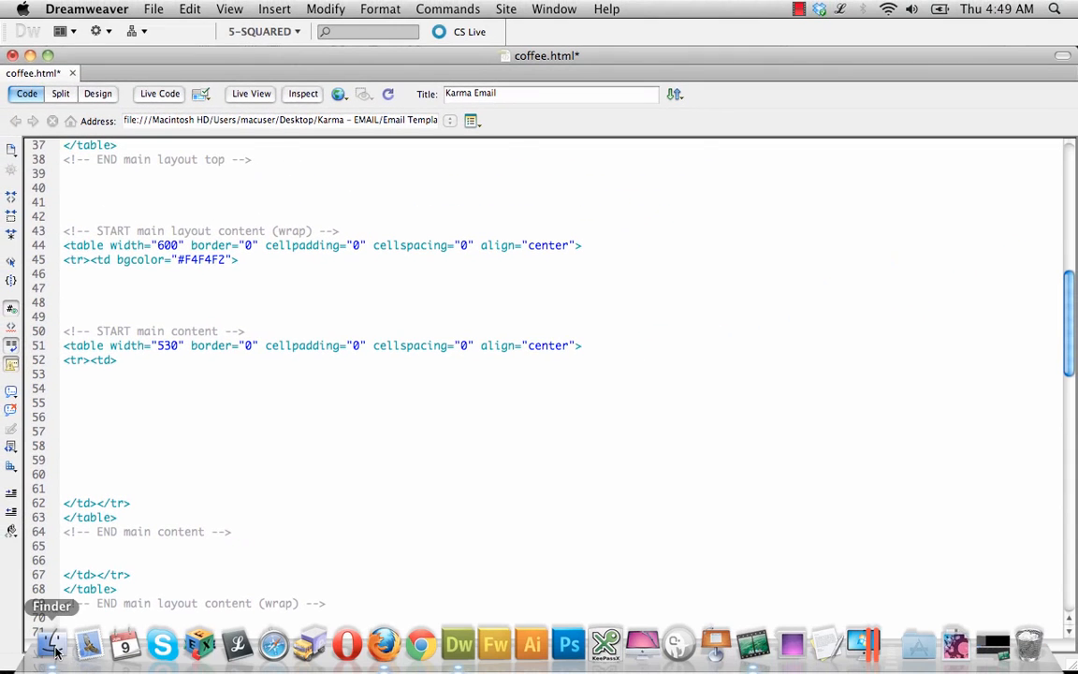
Return to Finder after clearing coffee.html's main content section
left_click(53, 646)
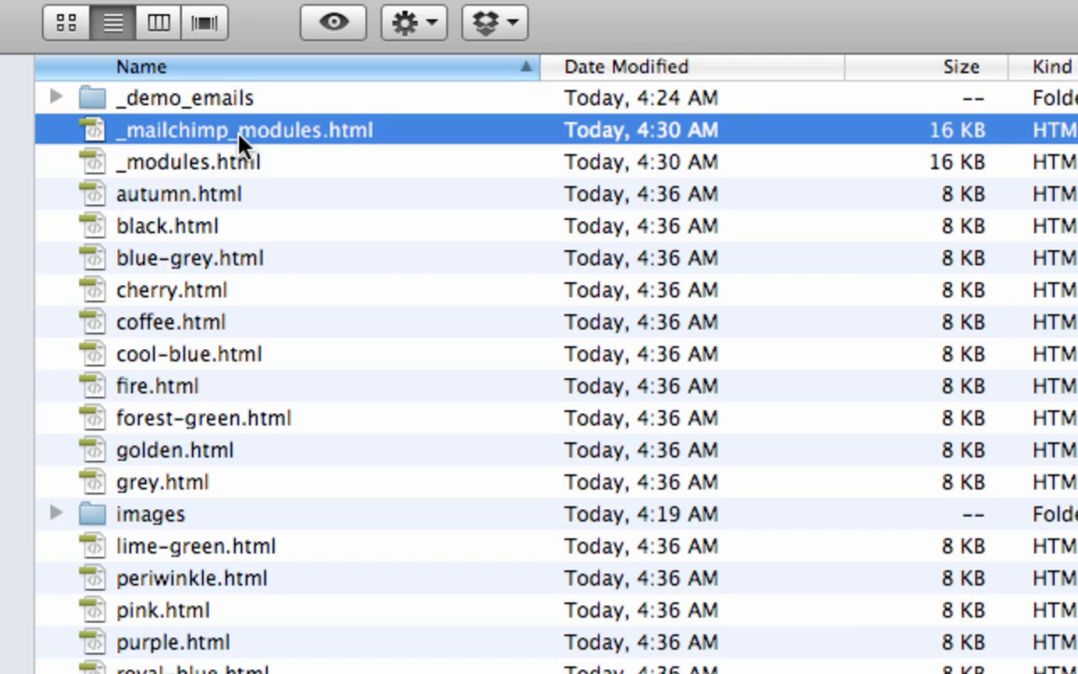
Open _mailchimp_modules.html in Dreamweaver from Finder
double_click(244, 130)
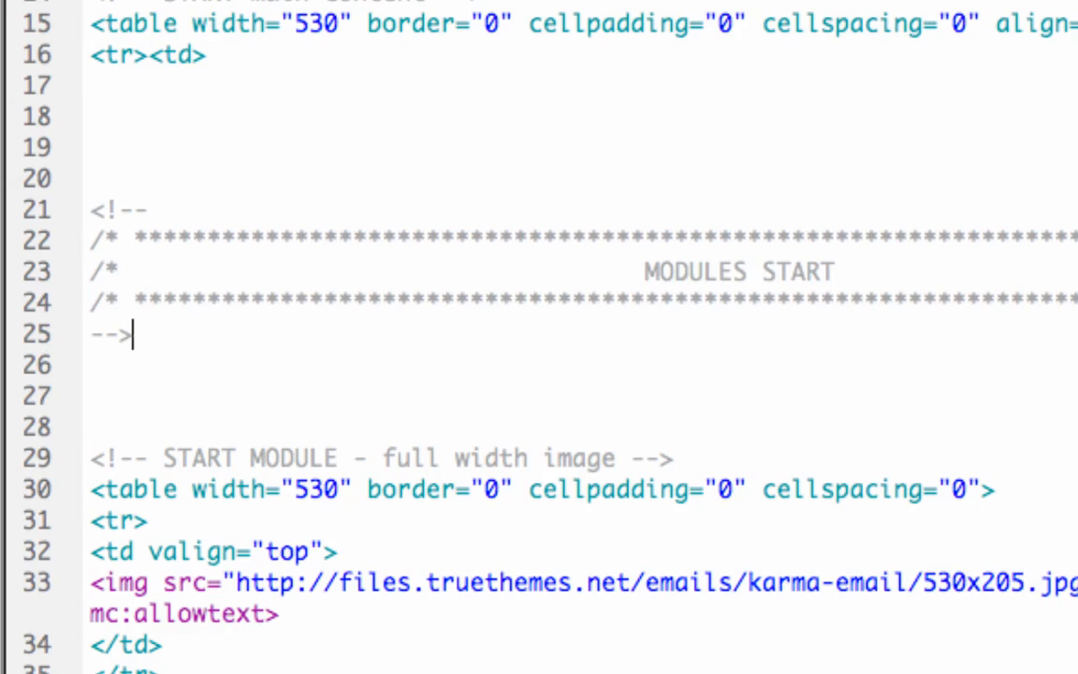
Copy the full width image, callout text and 3 columns modules into coffee.html and save
scroll("down", 3)
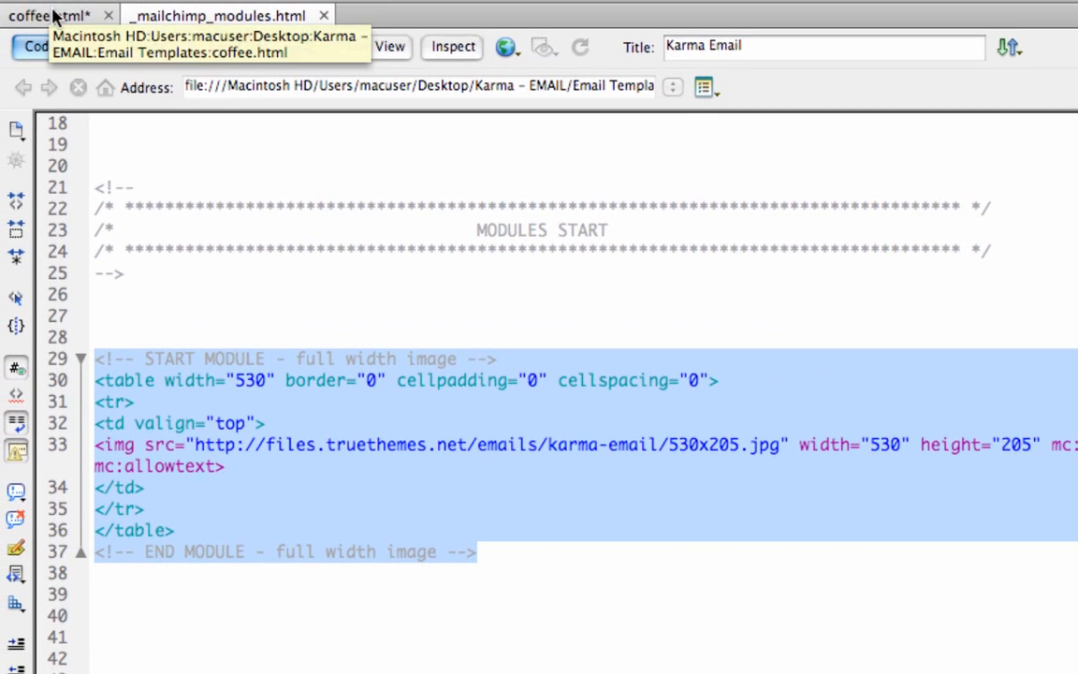
scroll("down", 3)
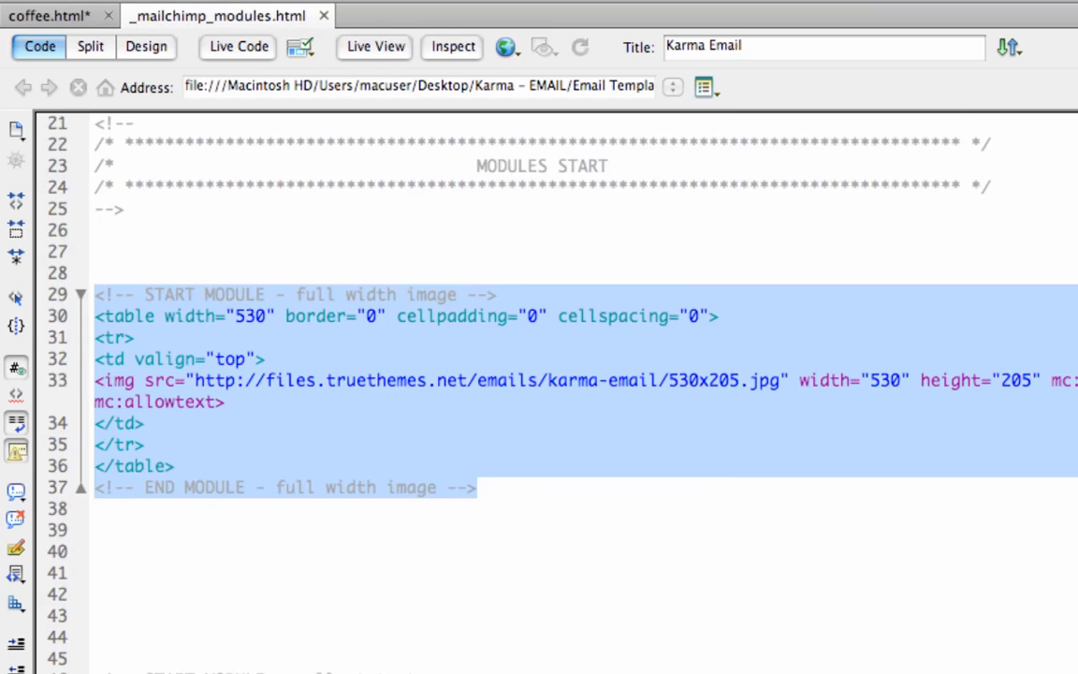
scroll("down", 3)
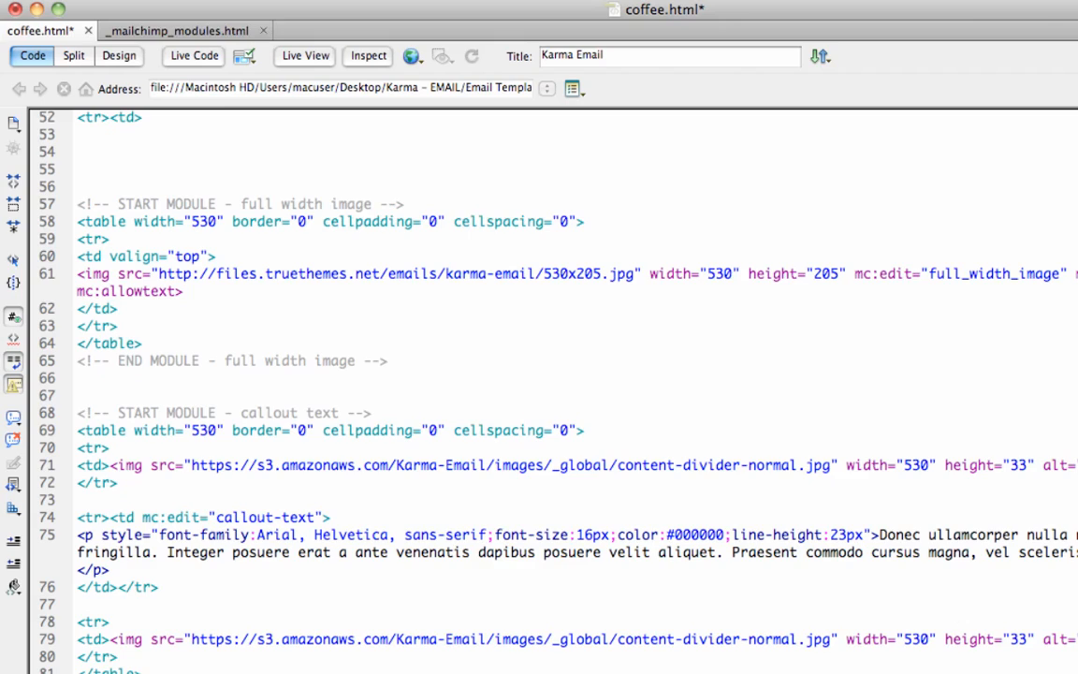
left_click(178, 30)
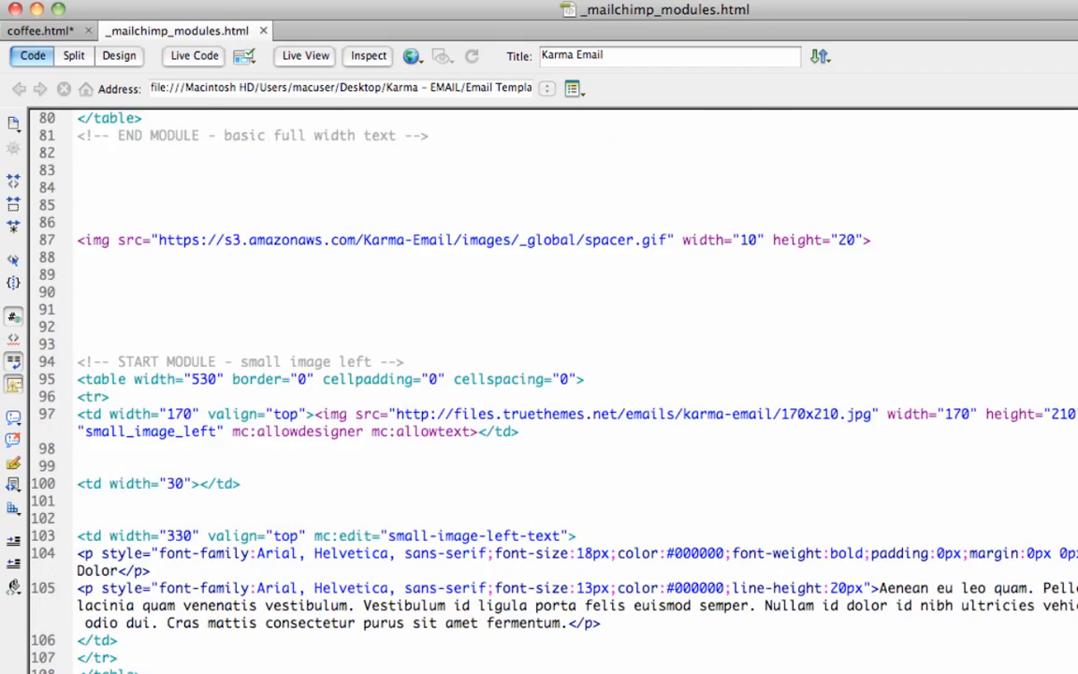
scroll("down", 3)
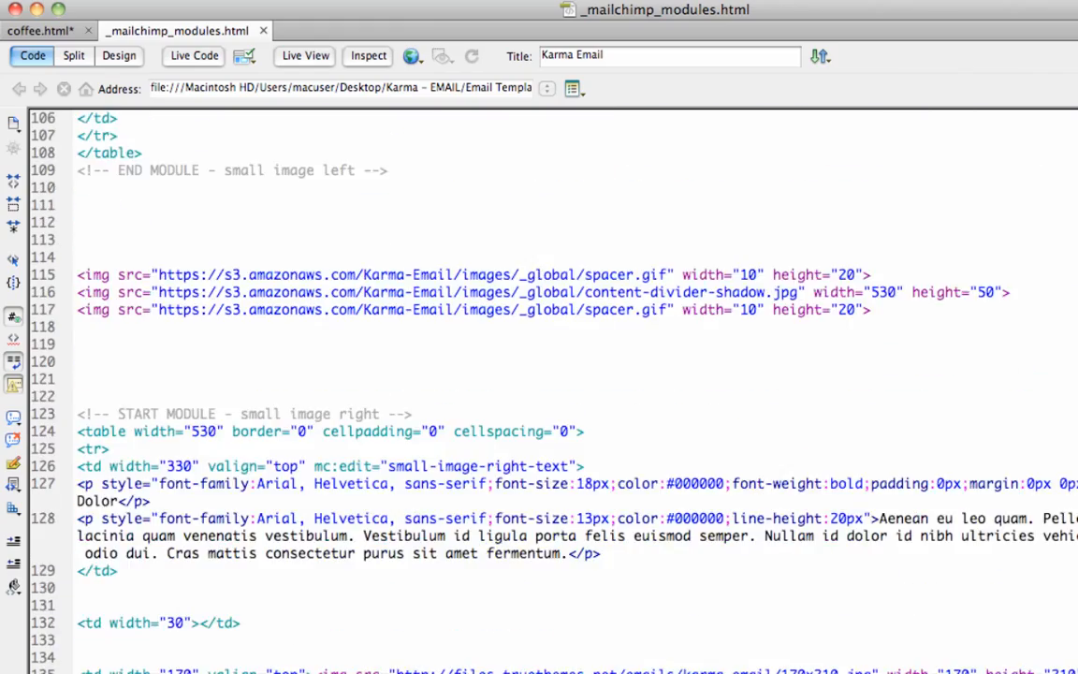
scroll("down", 3)
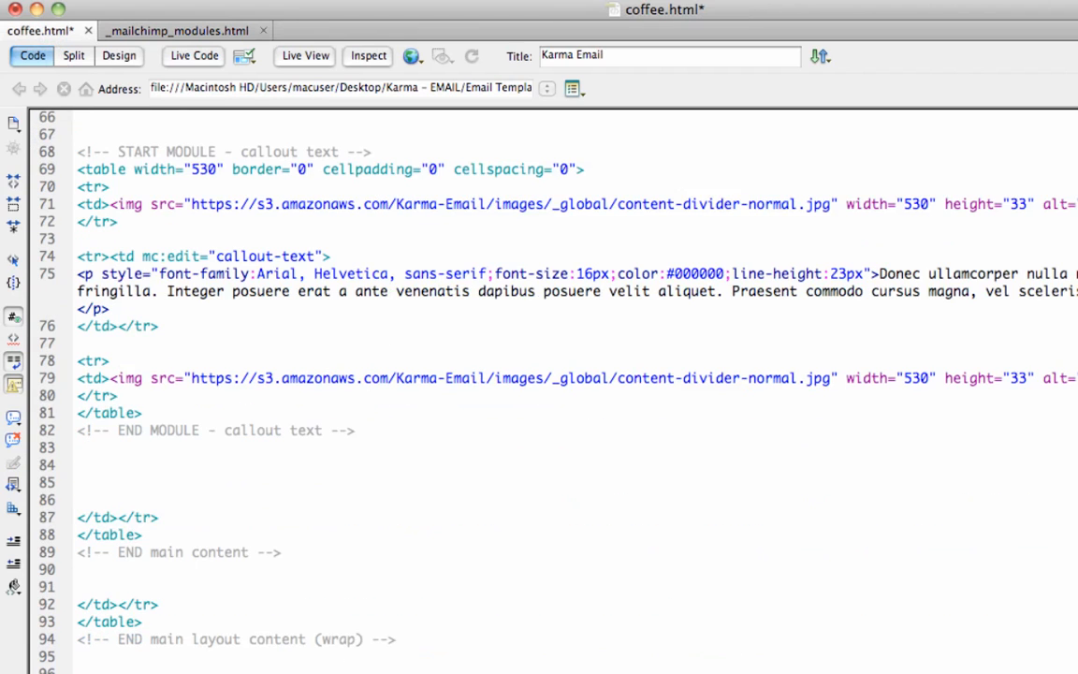
scroll("down", 3)
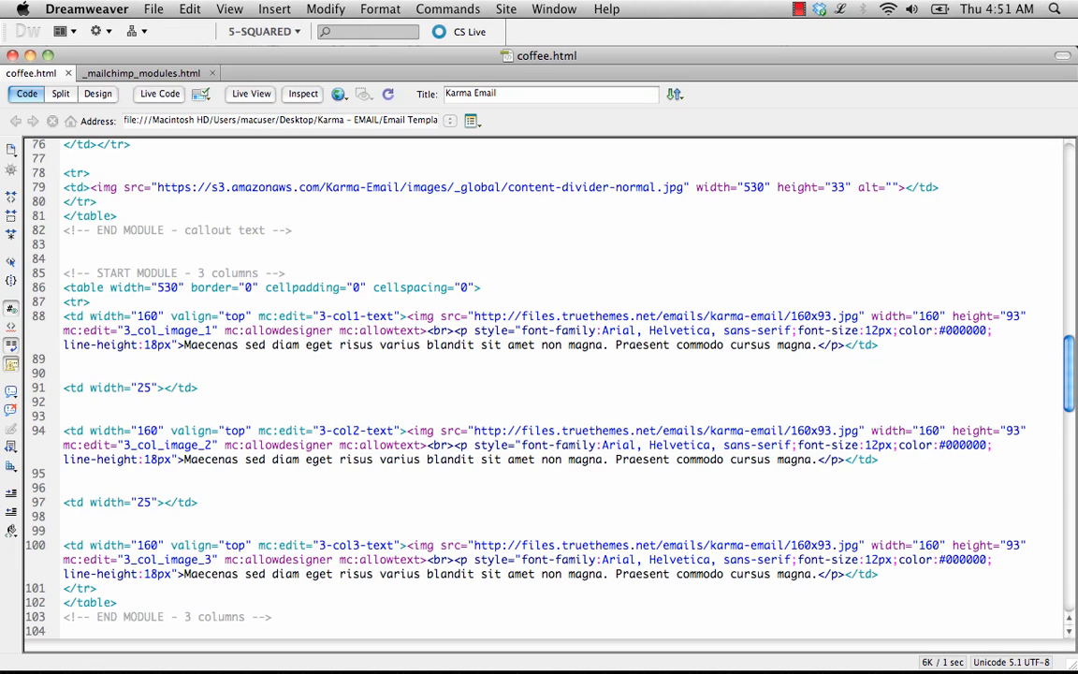
mouse_move(419, 644)
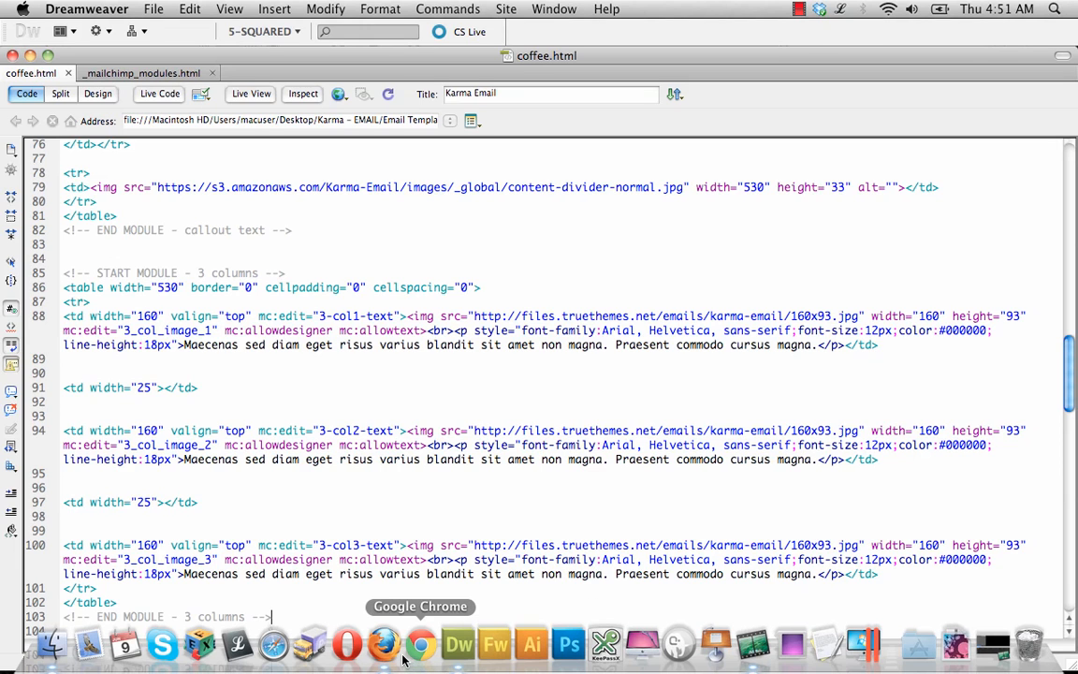
Log in to the MailChimp account from mailchimp.com in Firefox
left_click(384, 644)
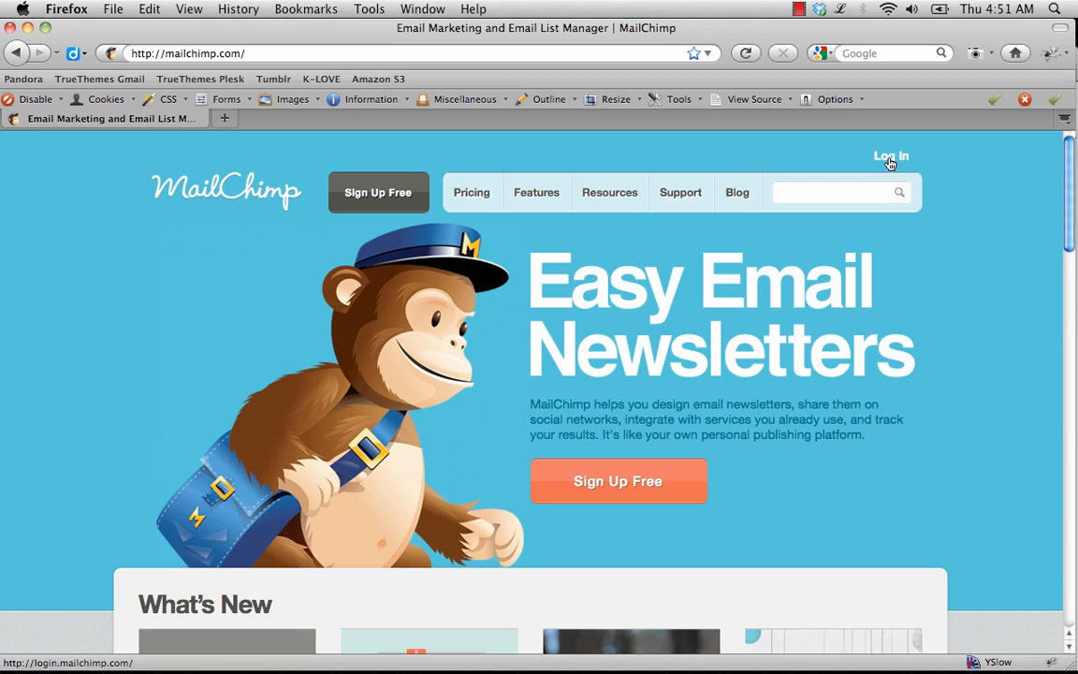
left_click(891, 157)
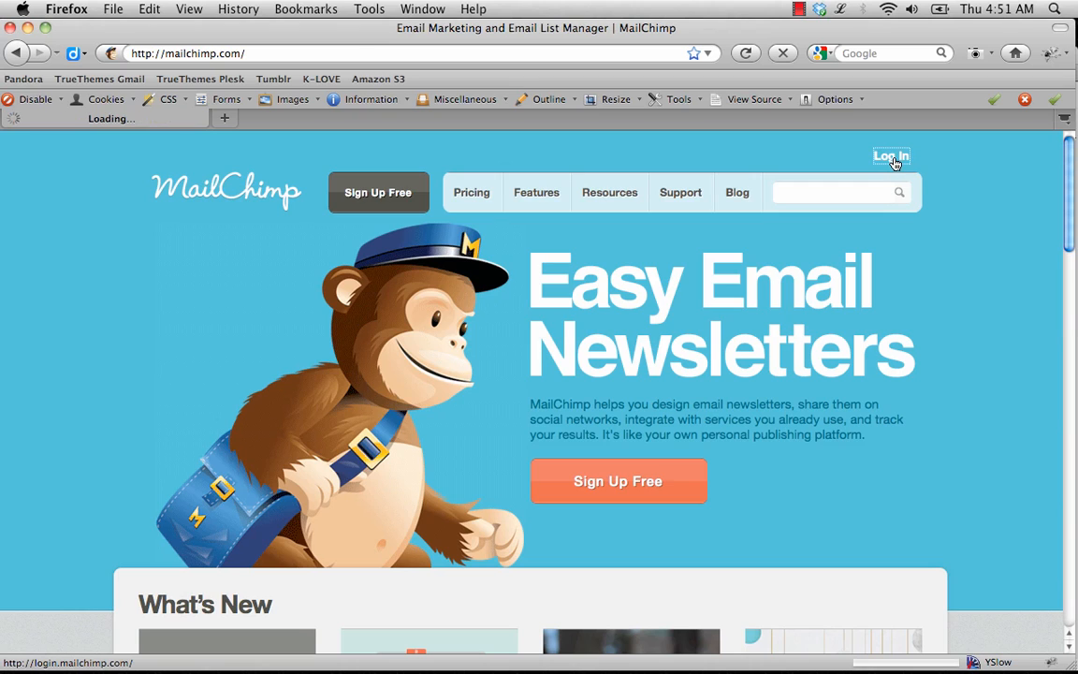
left_click(891, 155)
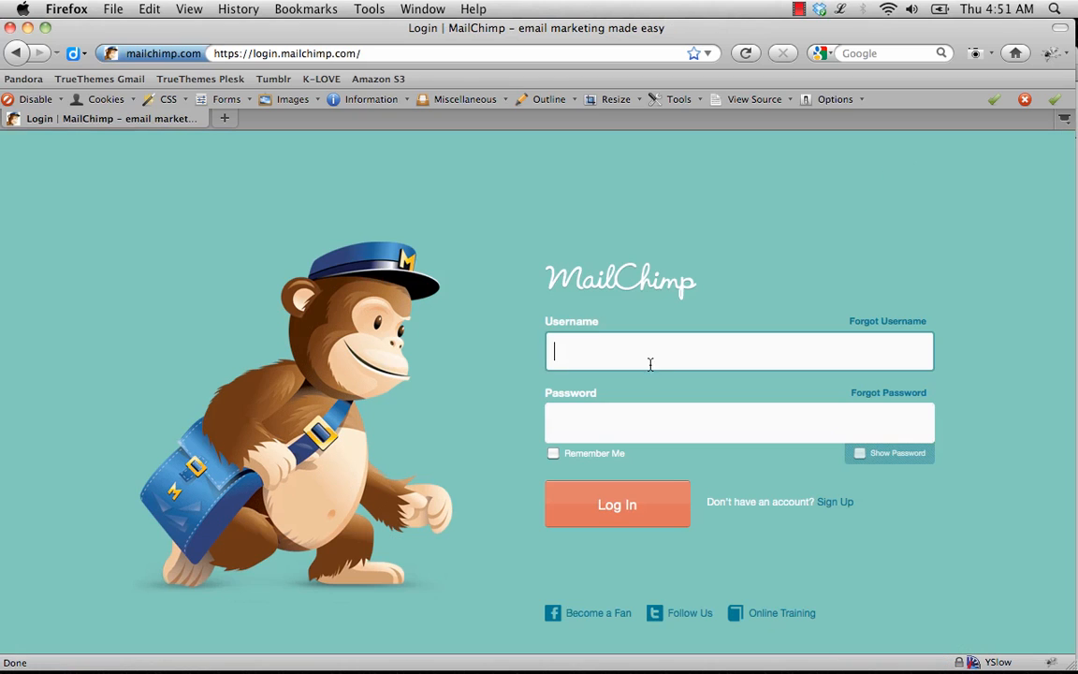
left_click(618, 506)
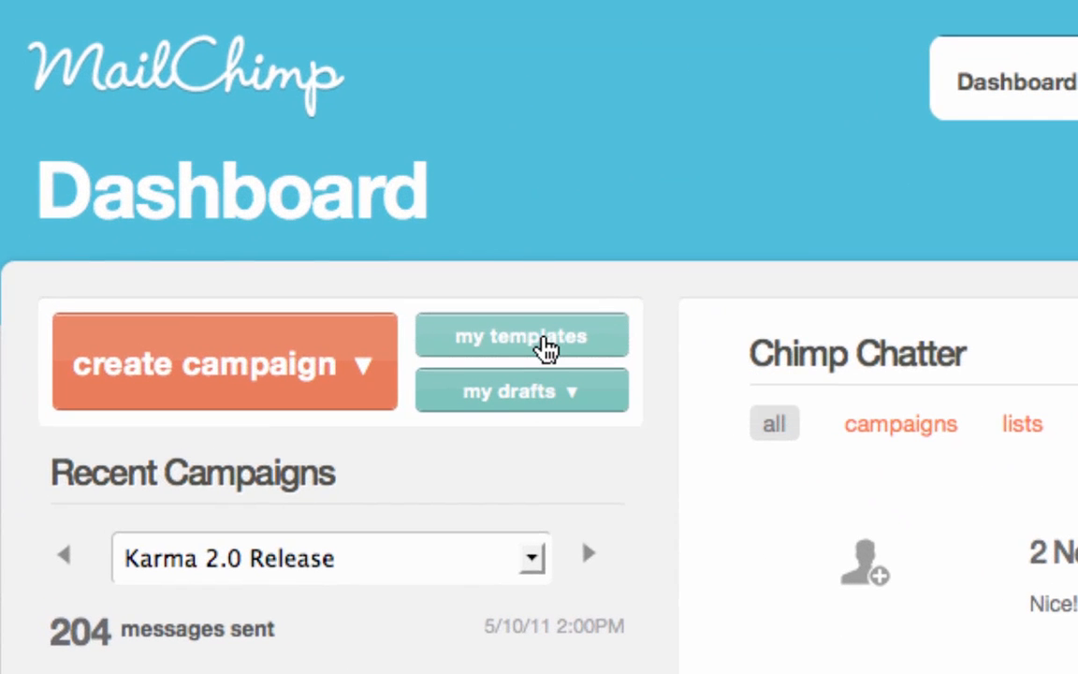
Open My Templates and start importing a template file
left_click(521, 335)
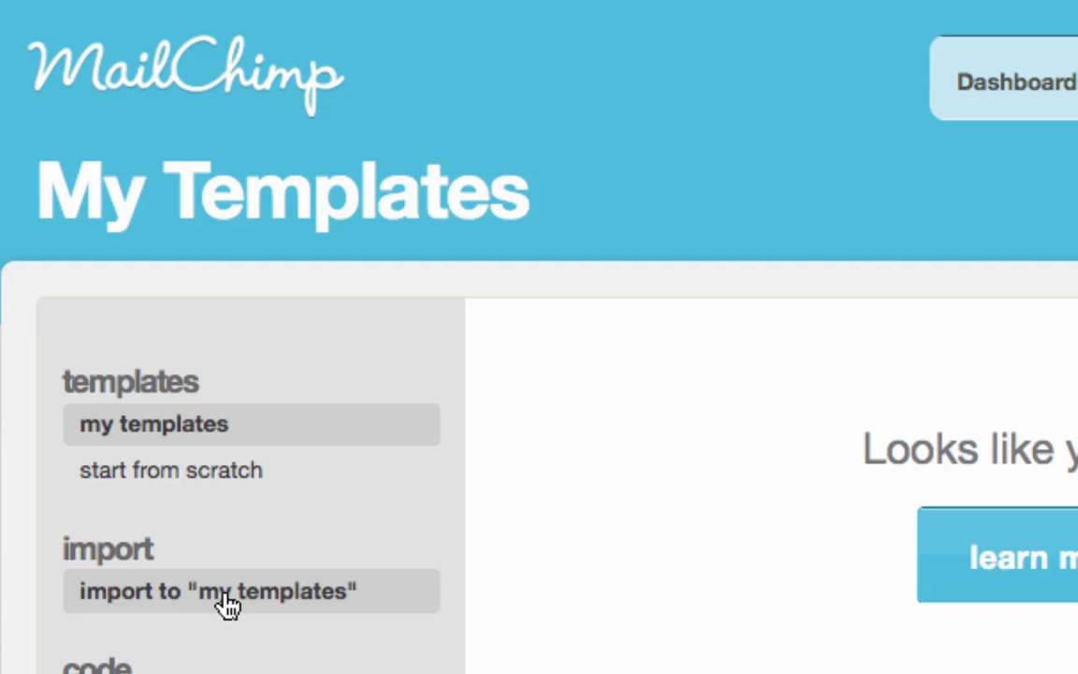
left_click(219, 592)
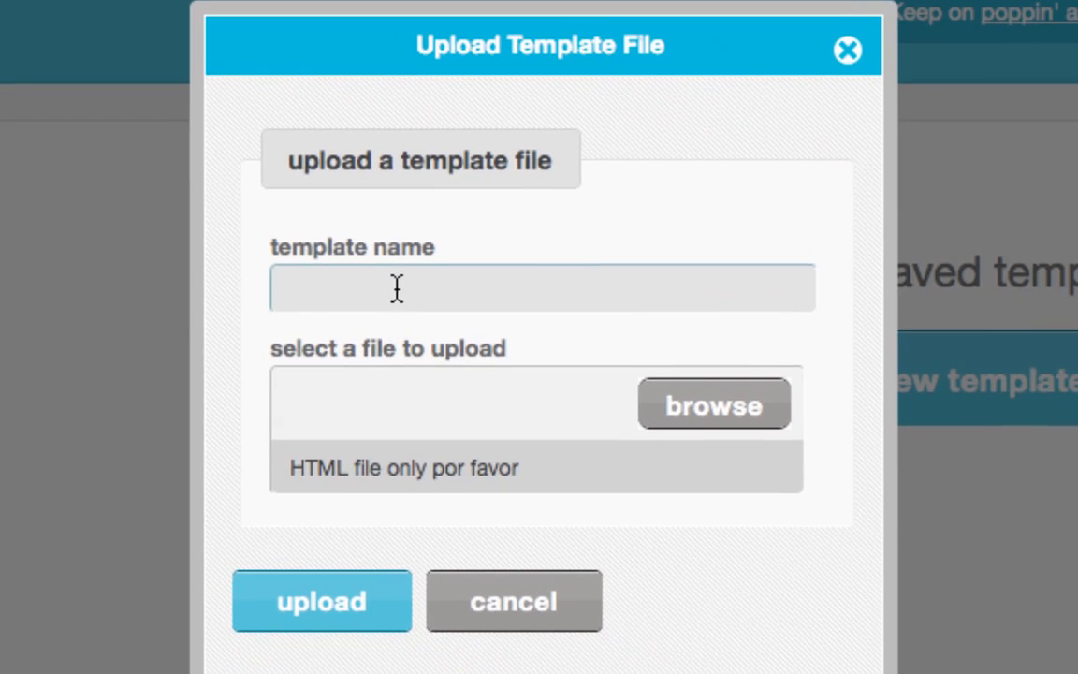
Upload coffee.html from Karma - EMAIL > Email Templates as a template named Coffee
type("Coffee")
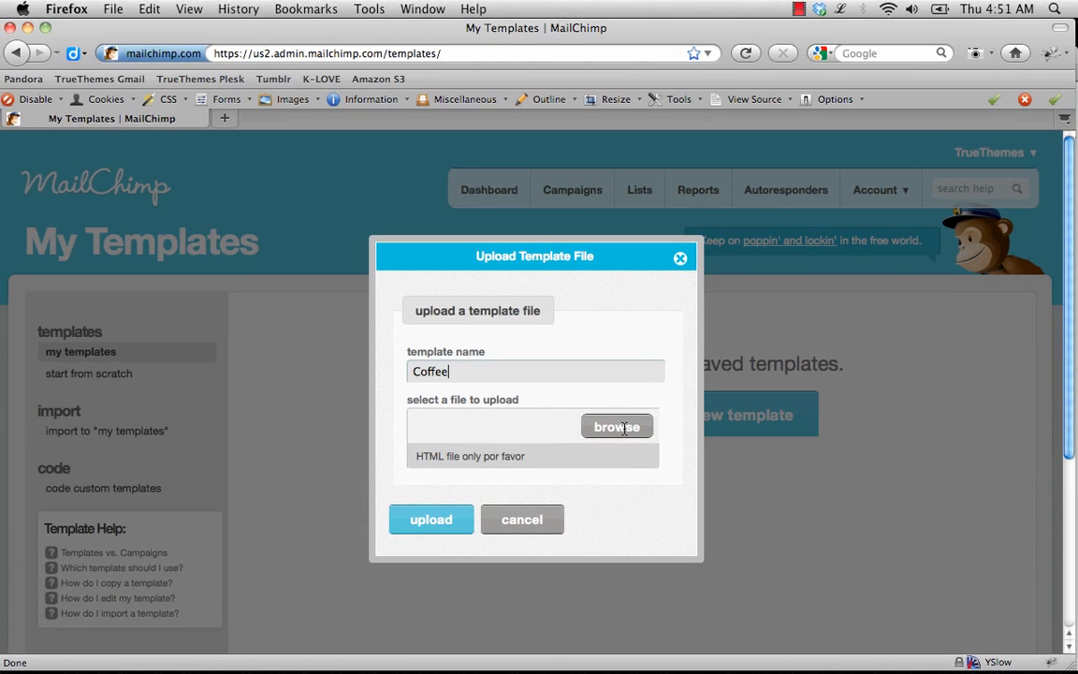
left_click(618, 427)
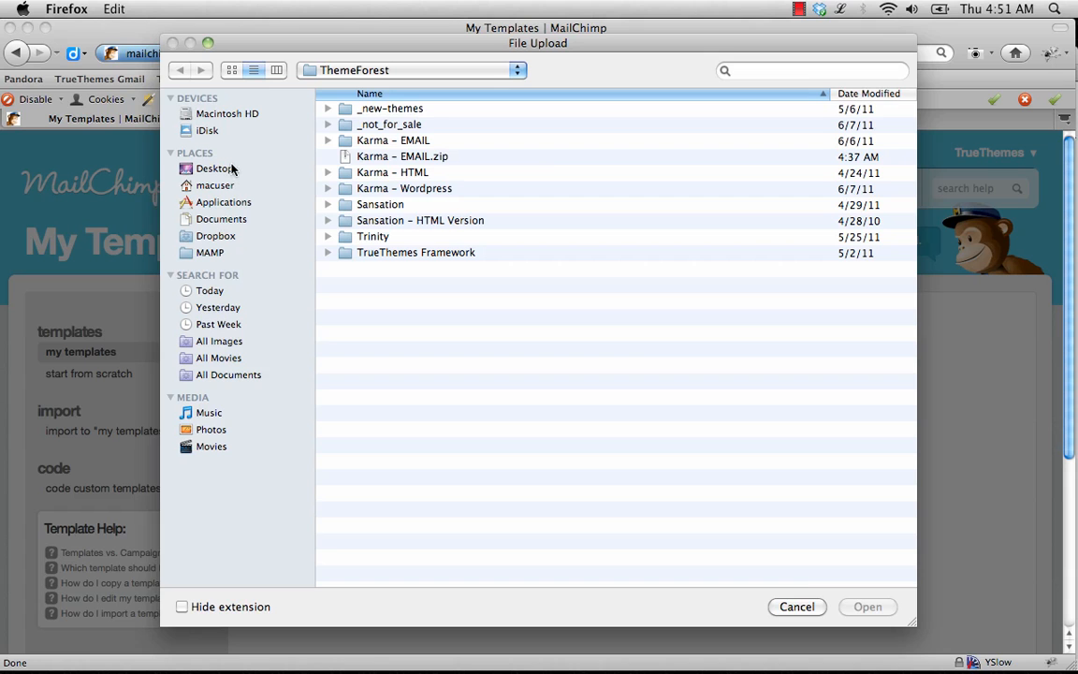
double_click(394, 140)
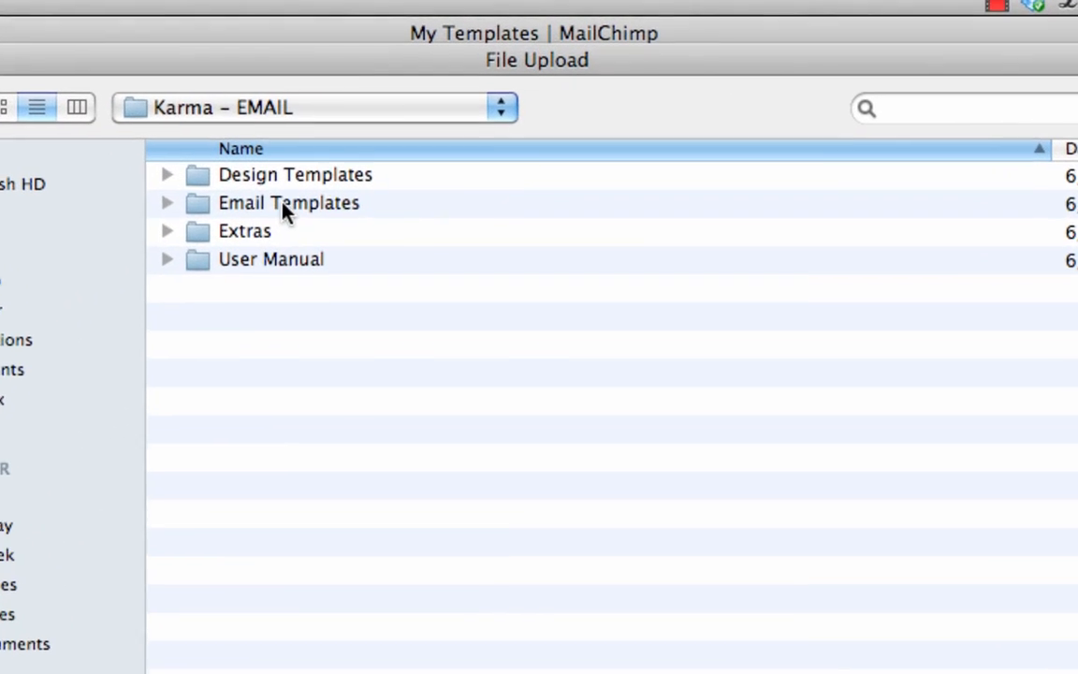
double_click(288, 202)
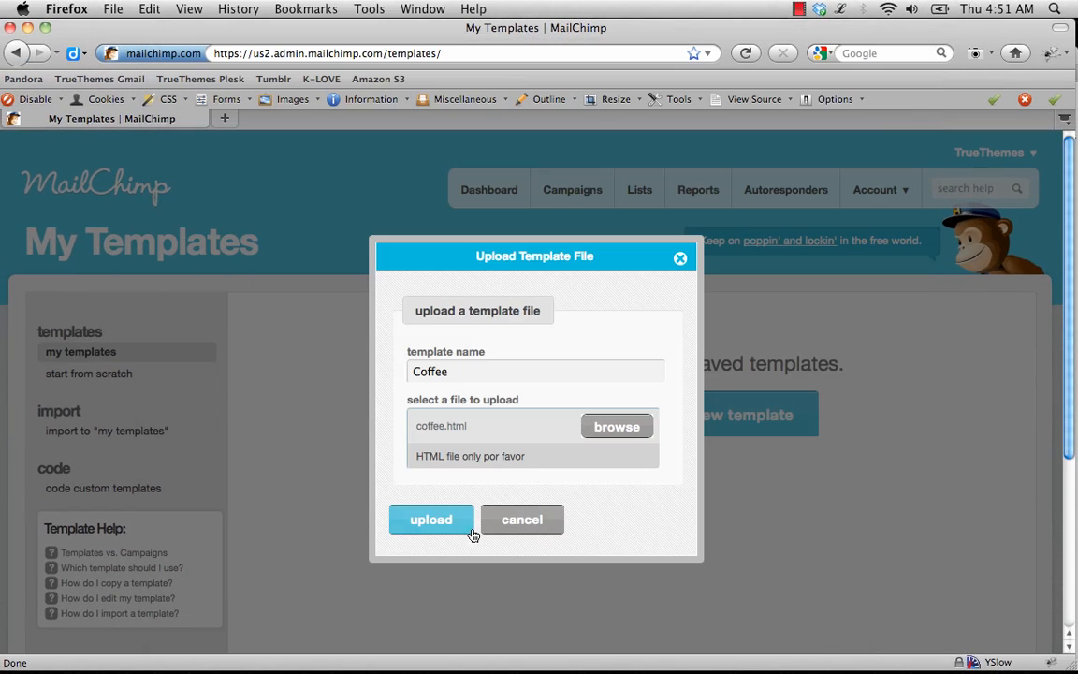
left_click(431, 520)
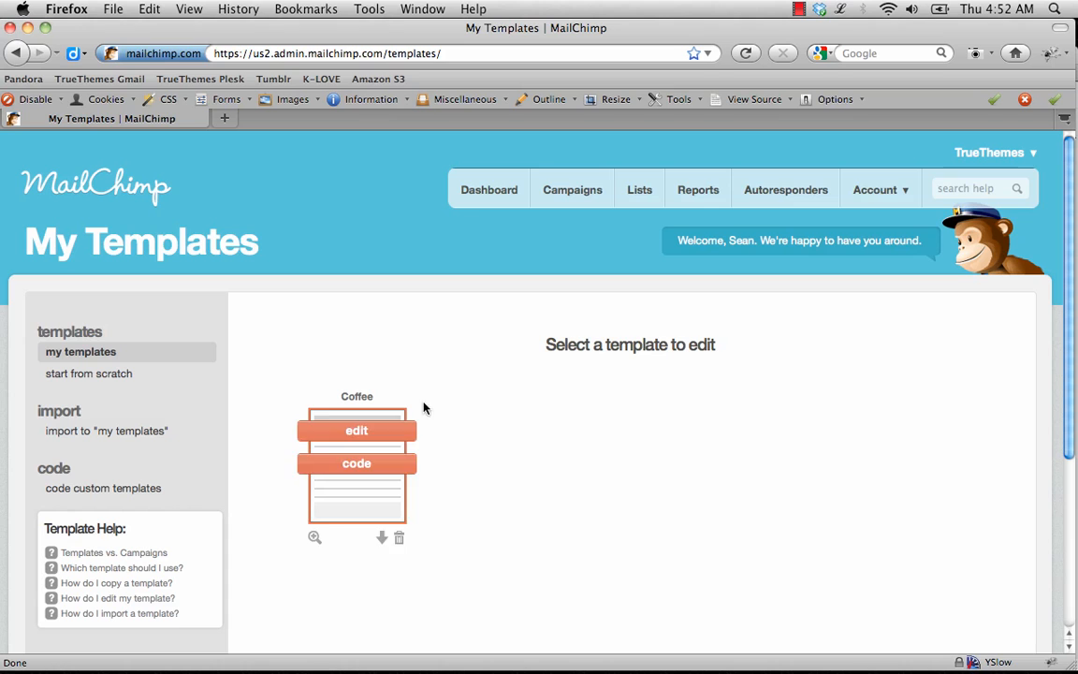
mouse_move(450, 391)
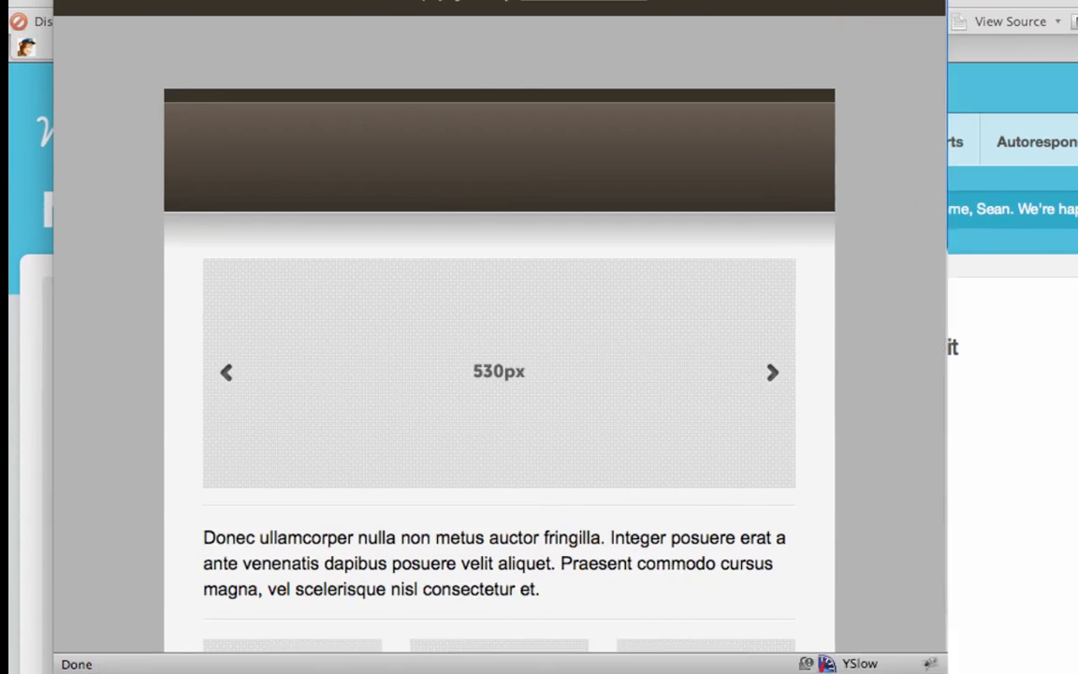
Scroll through the Coffee template preview to check its modules
scroll("down", 3)
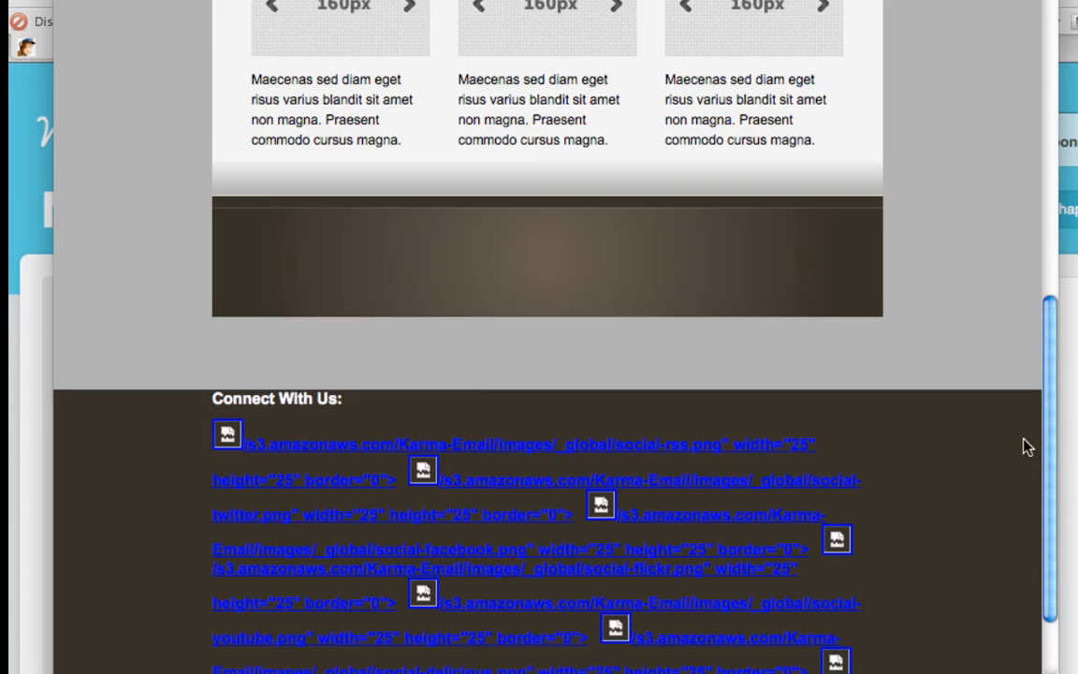
scroll("up", 3)
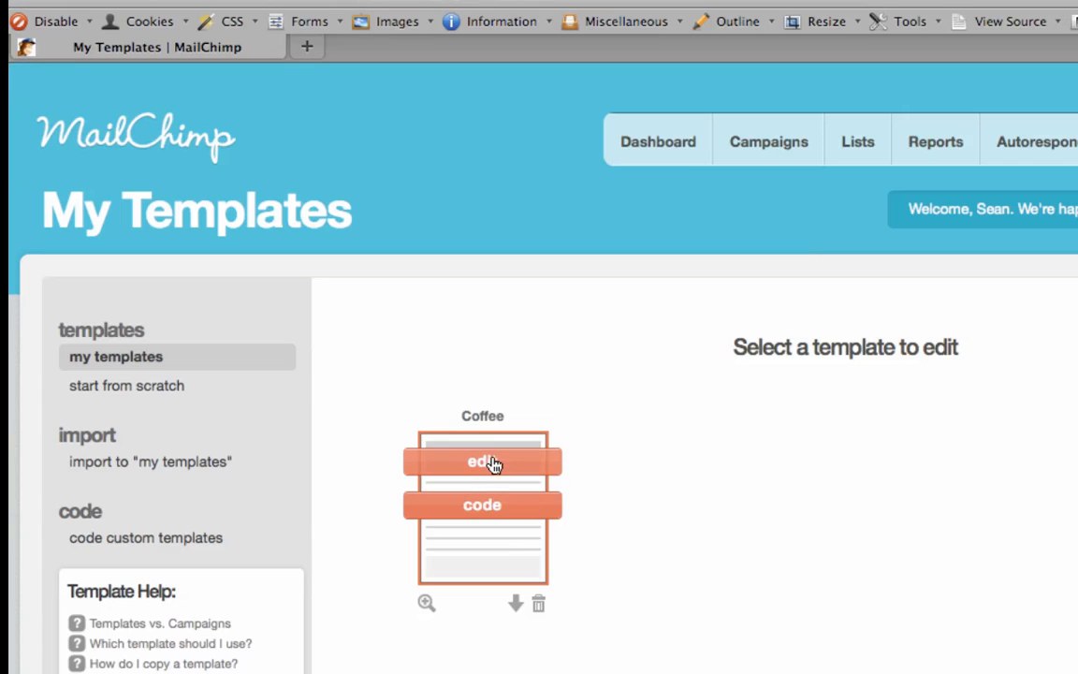
Open the Coffee template editor and its body text block for rewriting
left_click(483, 460)
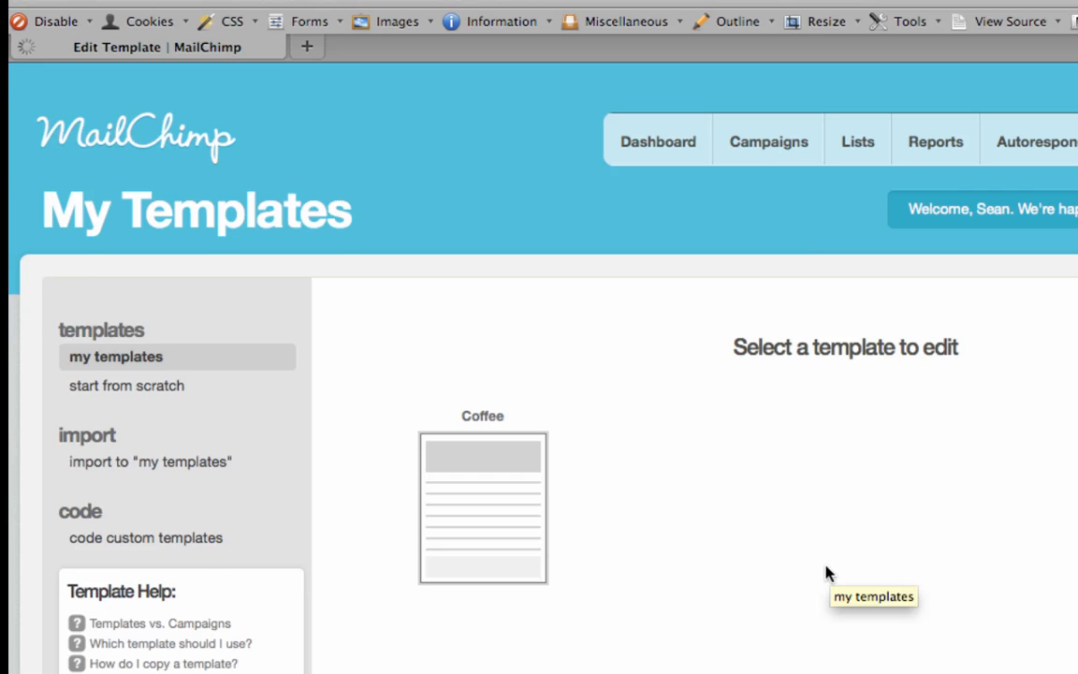
left_click(483, 508)
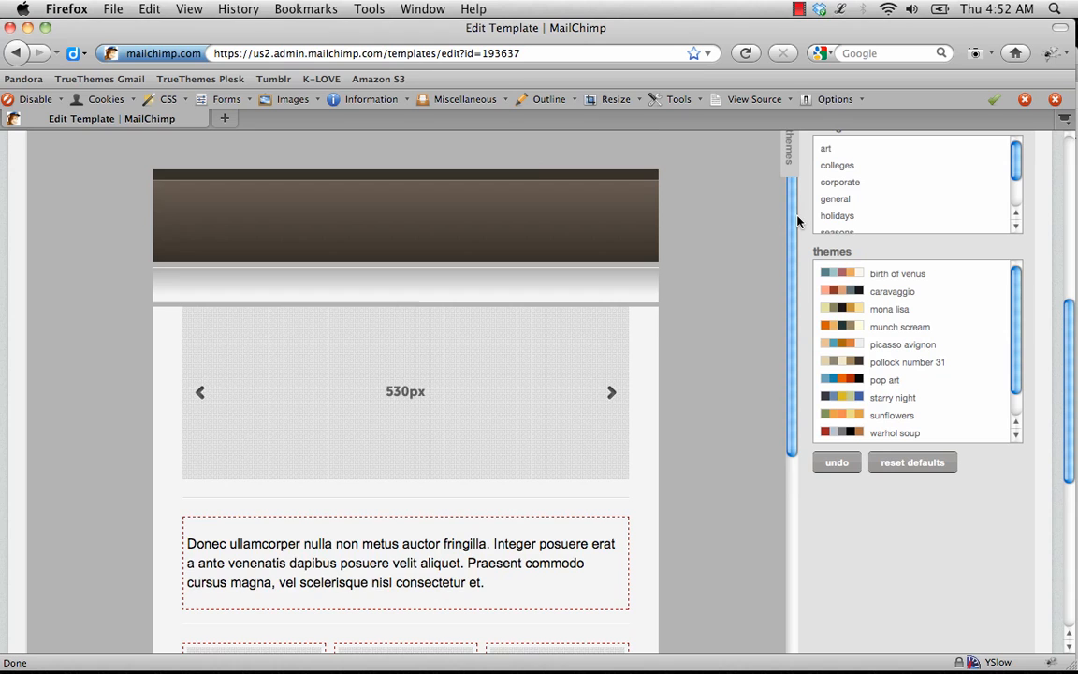
scroll("down", 3)
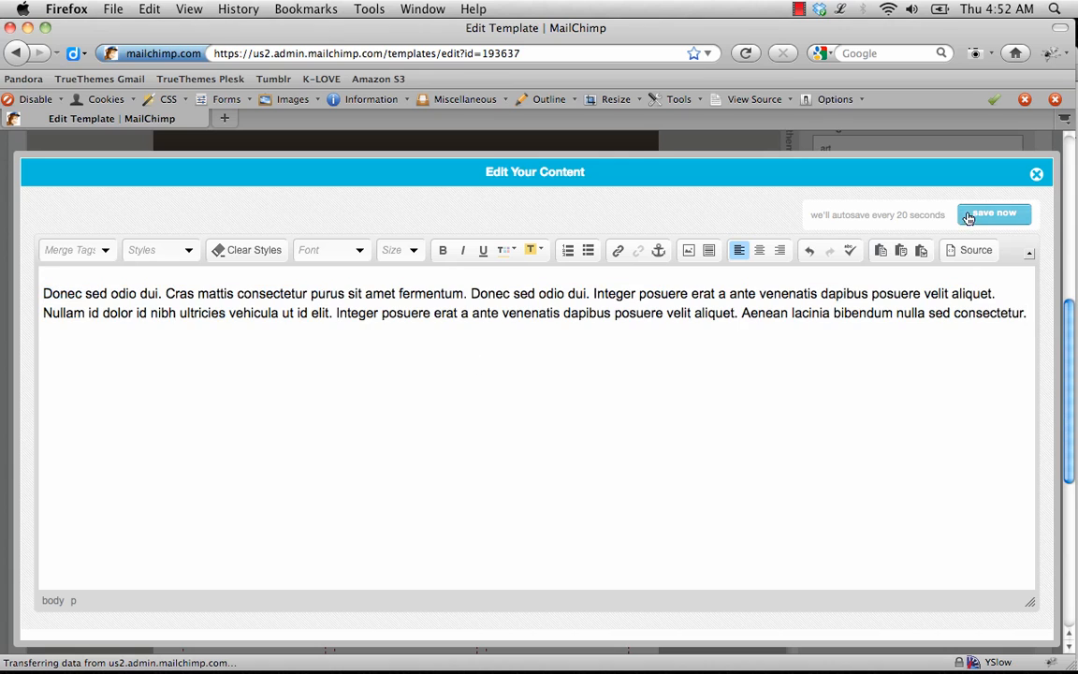
Save the new body paragraph, then cancel out of the image upload picker
left_click(993, 213)
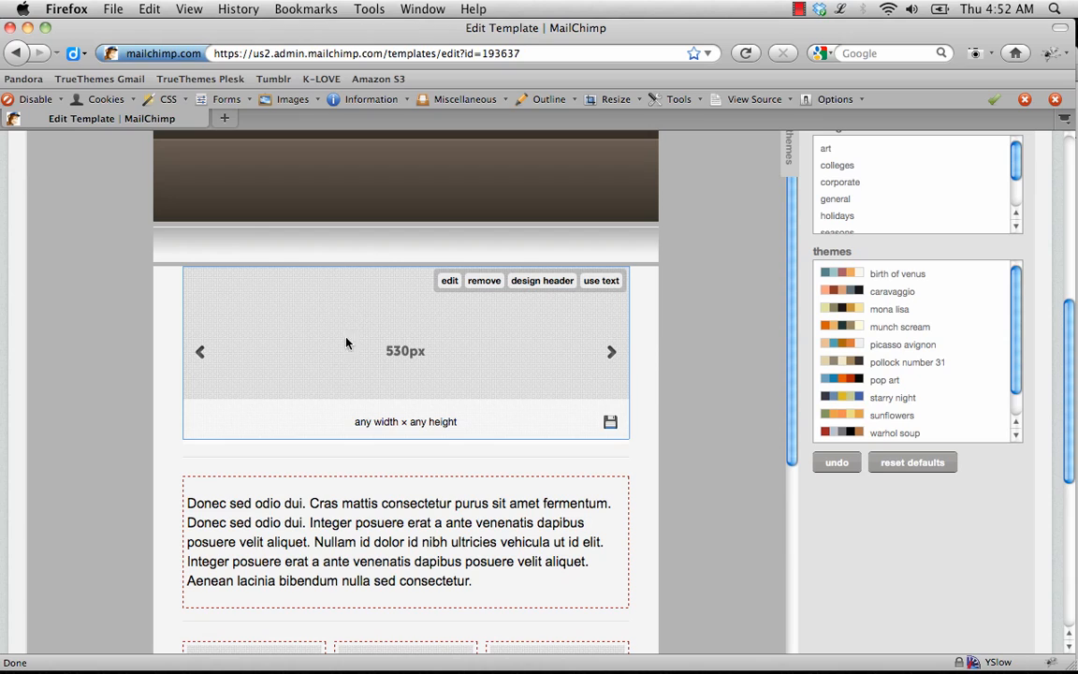
mouse_move(408, 341)
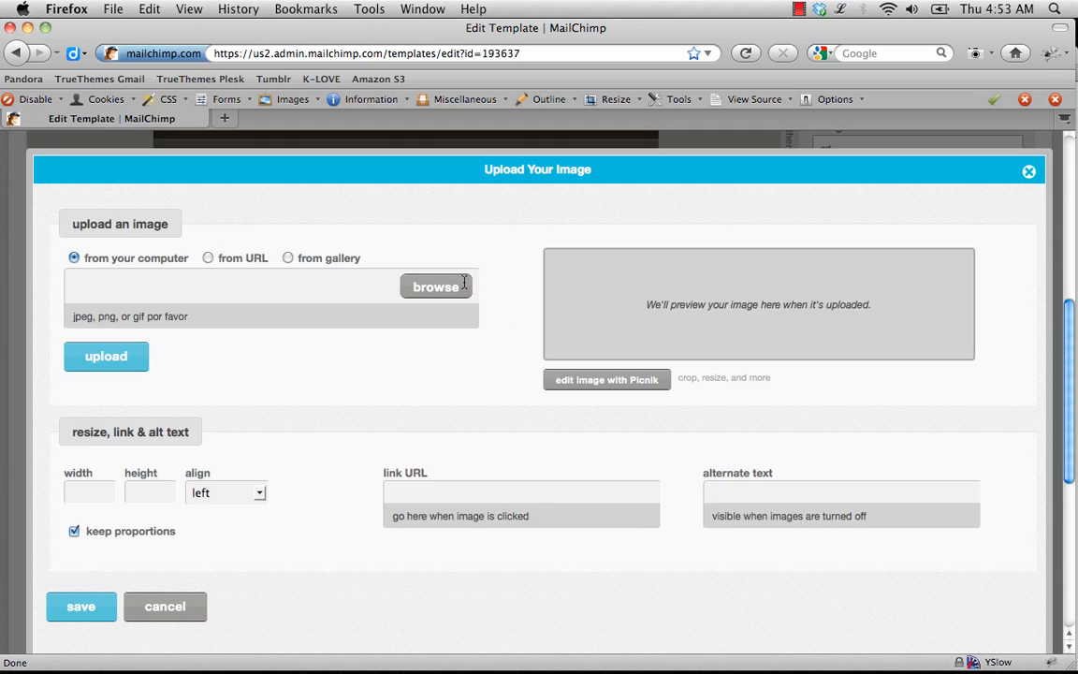
left_click(436, 286)
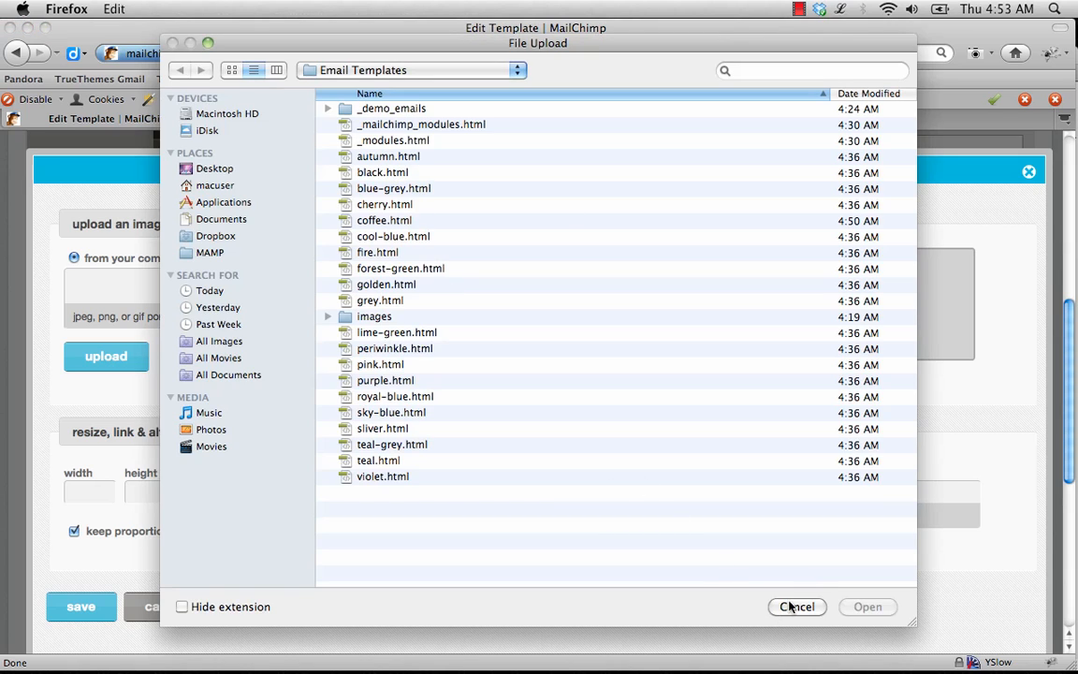
left_click(798, 607)
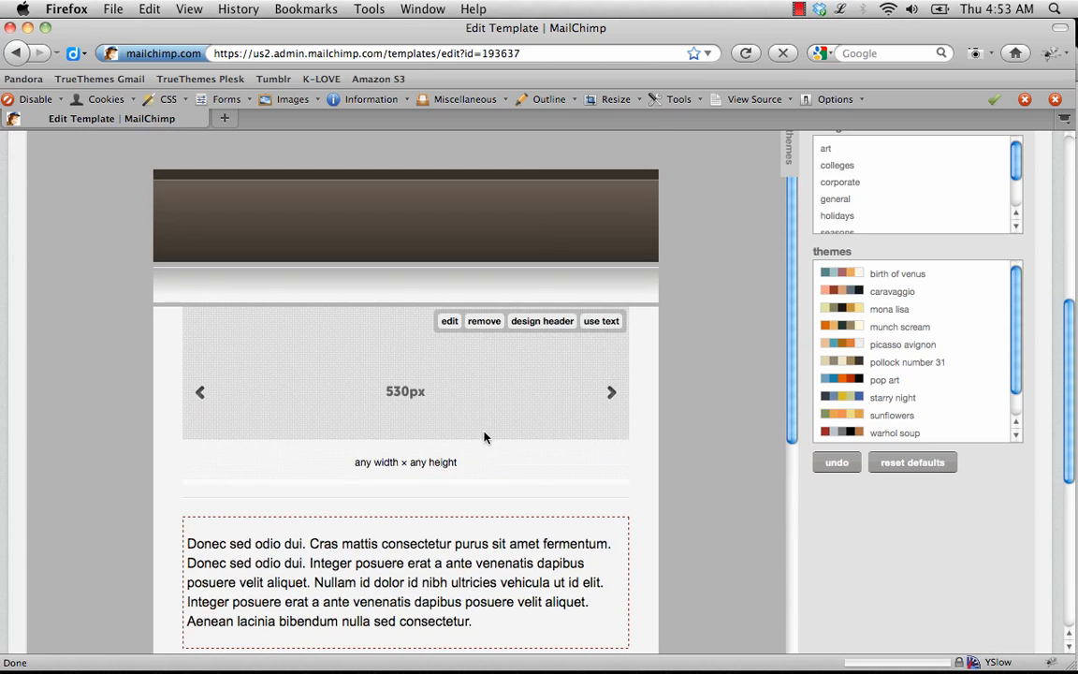
scroll("down", 3)
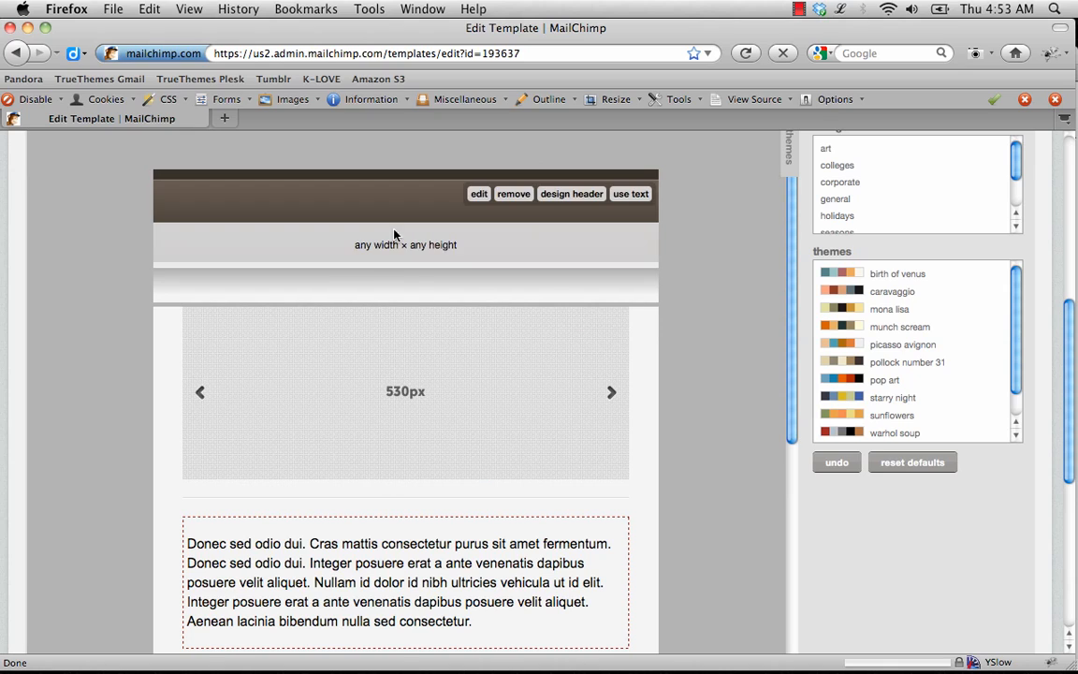
mouse_move(393, 228)
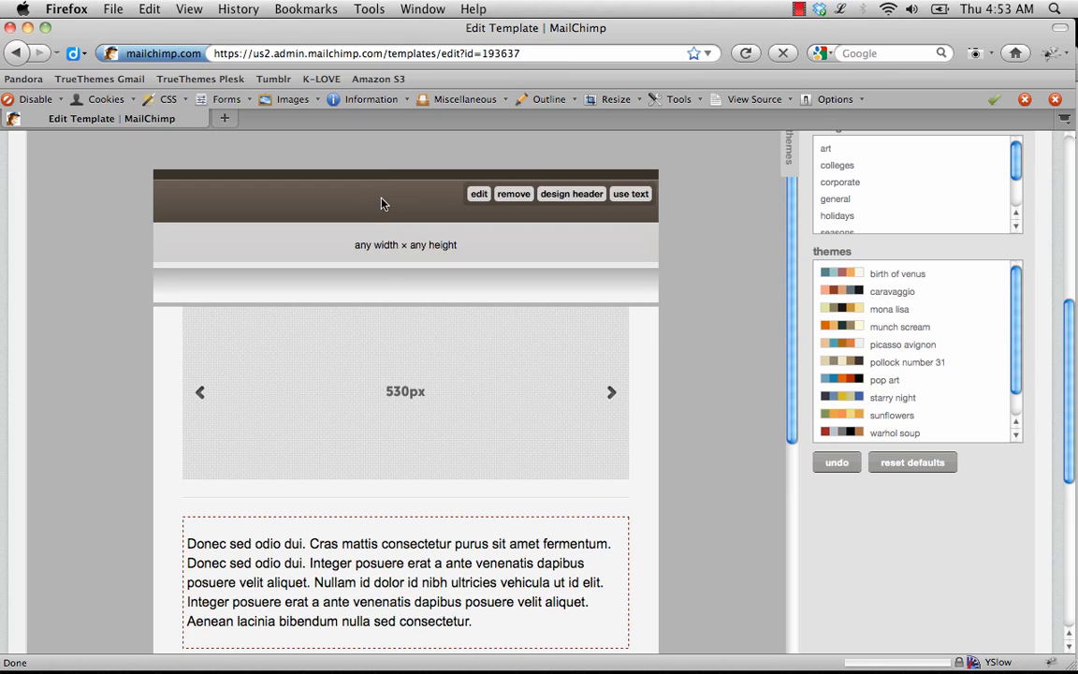
mouse_move(405, 196)
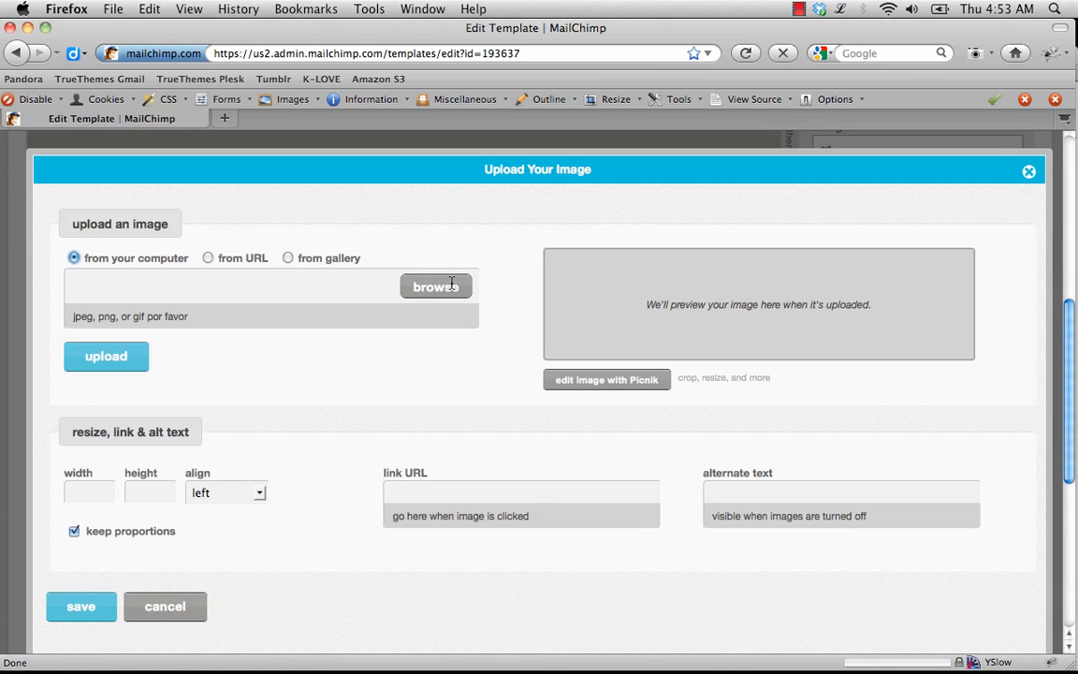
left_click(435, 287)
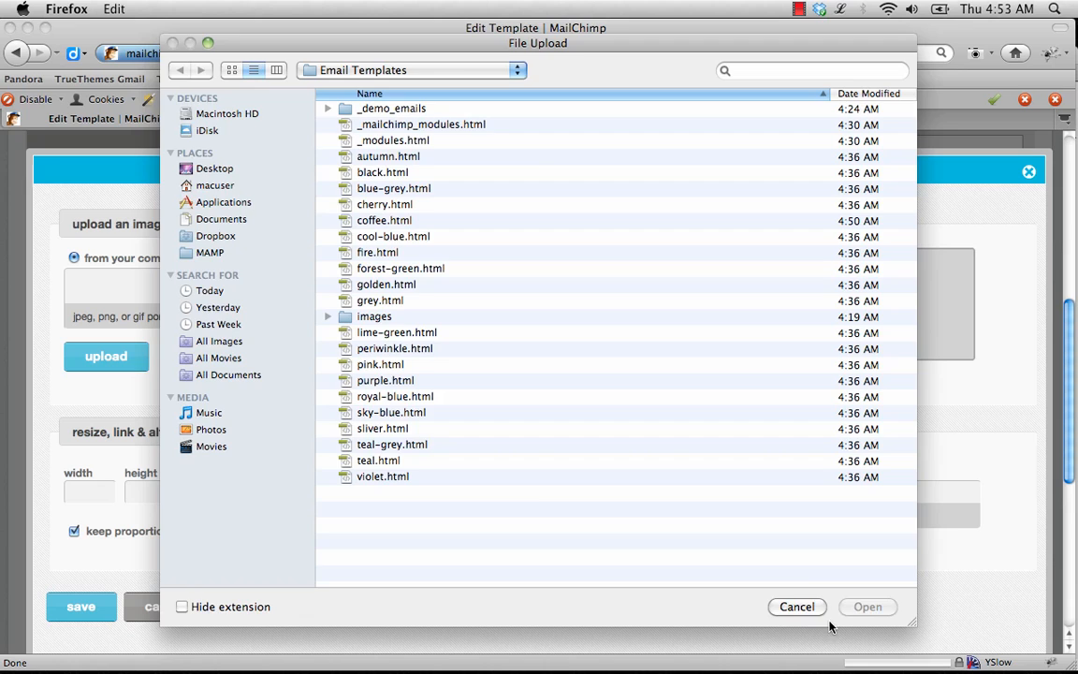
left_click(797, 607)
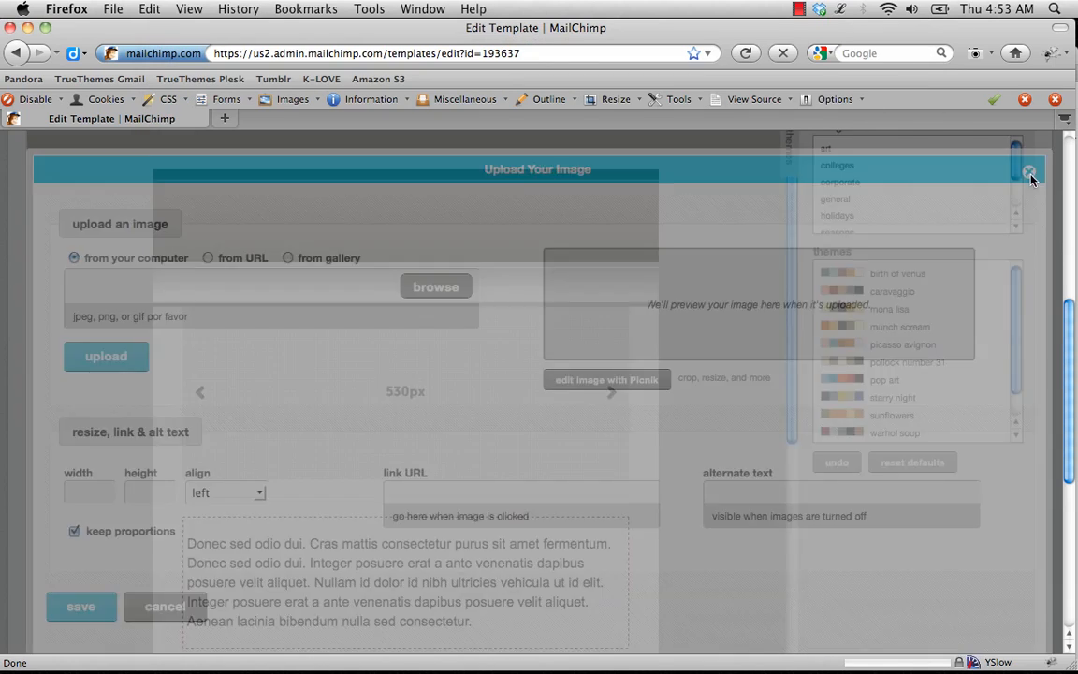
left_click(1029, 172)
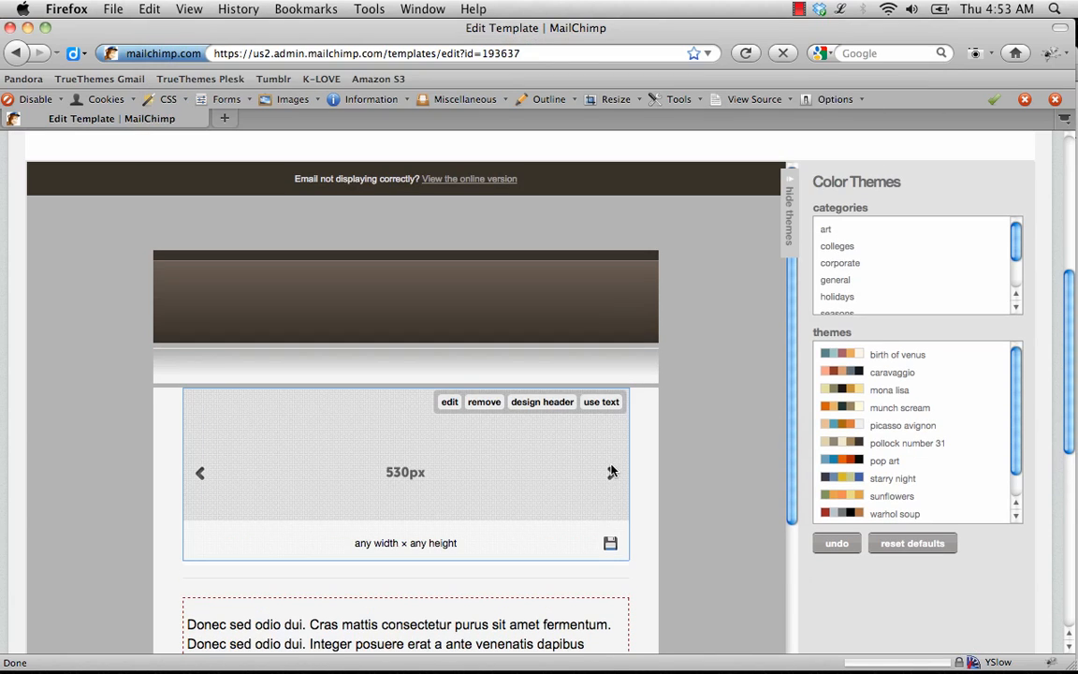
scroll("down", 3)
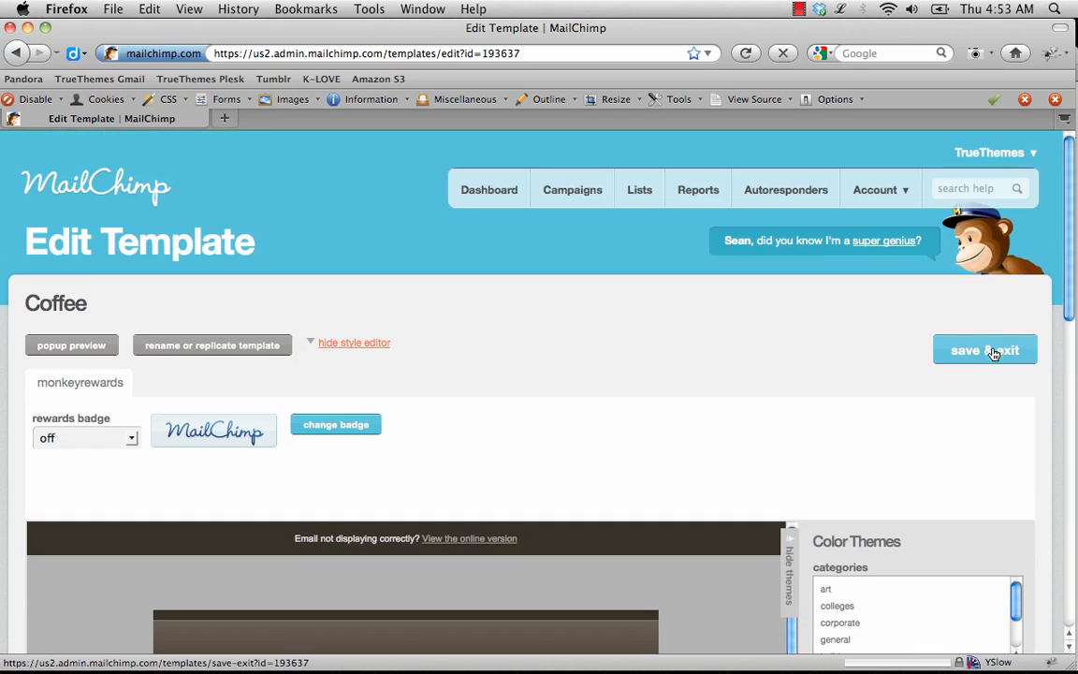
Save the Coffee template's edits and exit the editor to My Templates
left_click(985, 350)
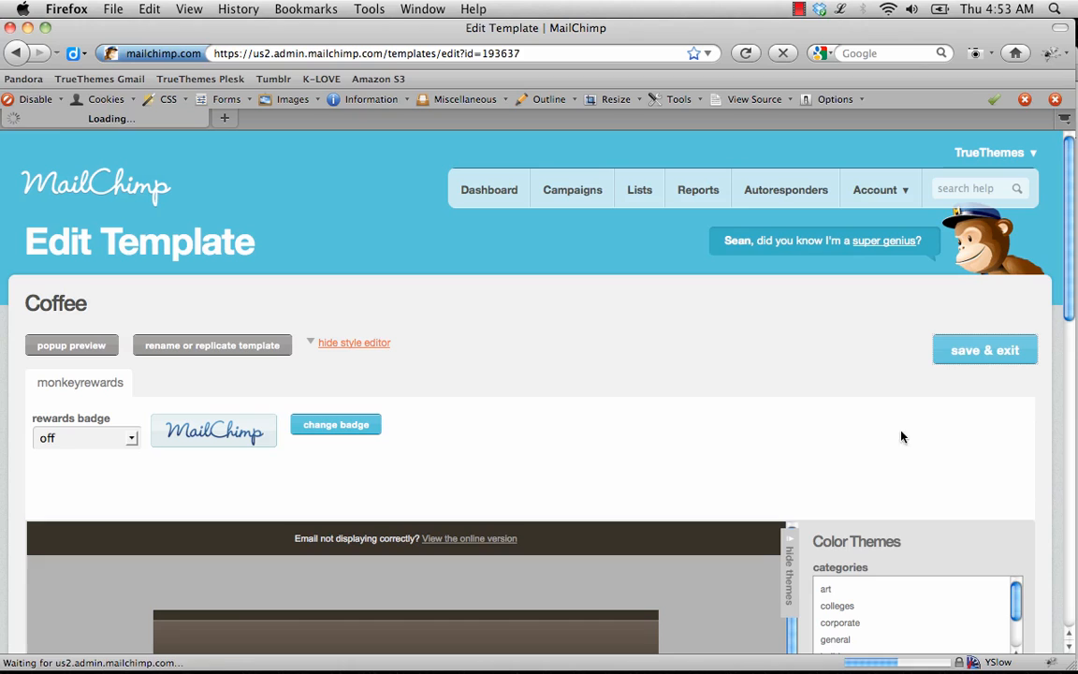
left_click(985, 351)
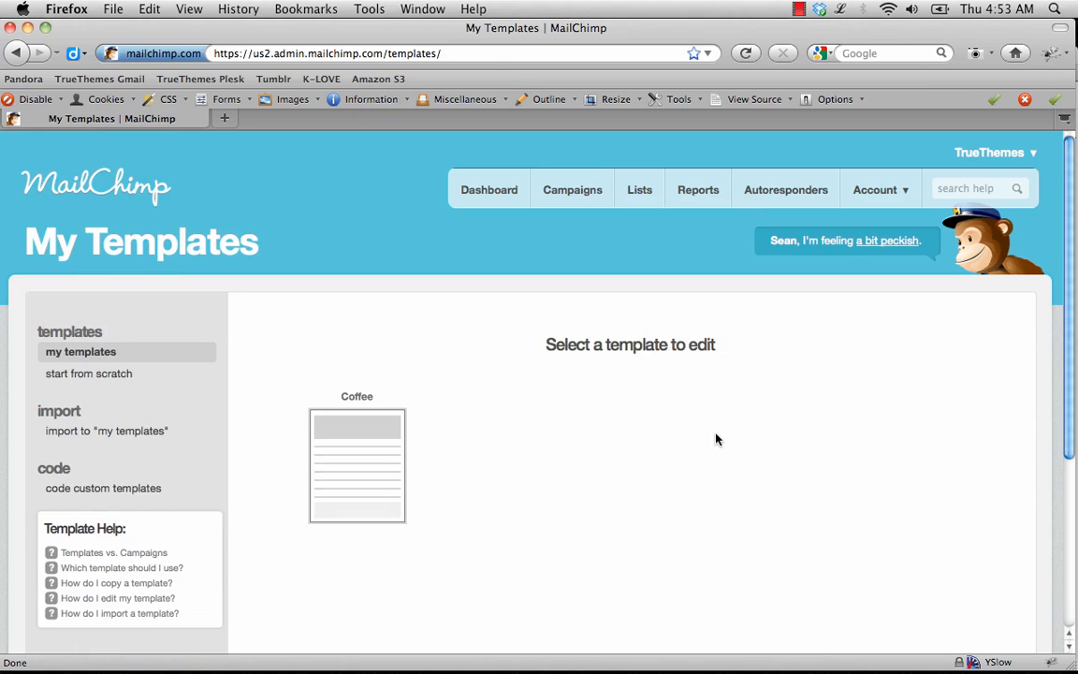
mouse_move(356, 422)
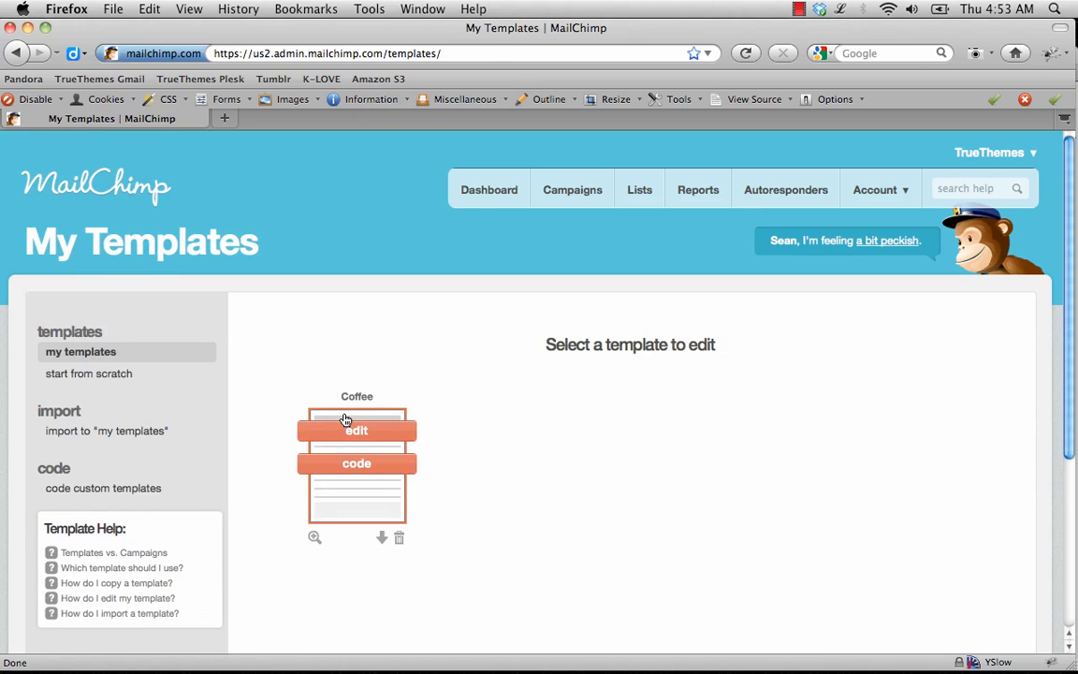
mouse_move(491, 435)
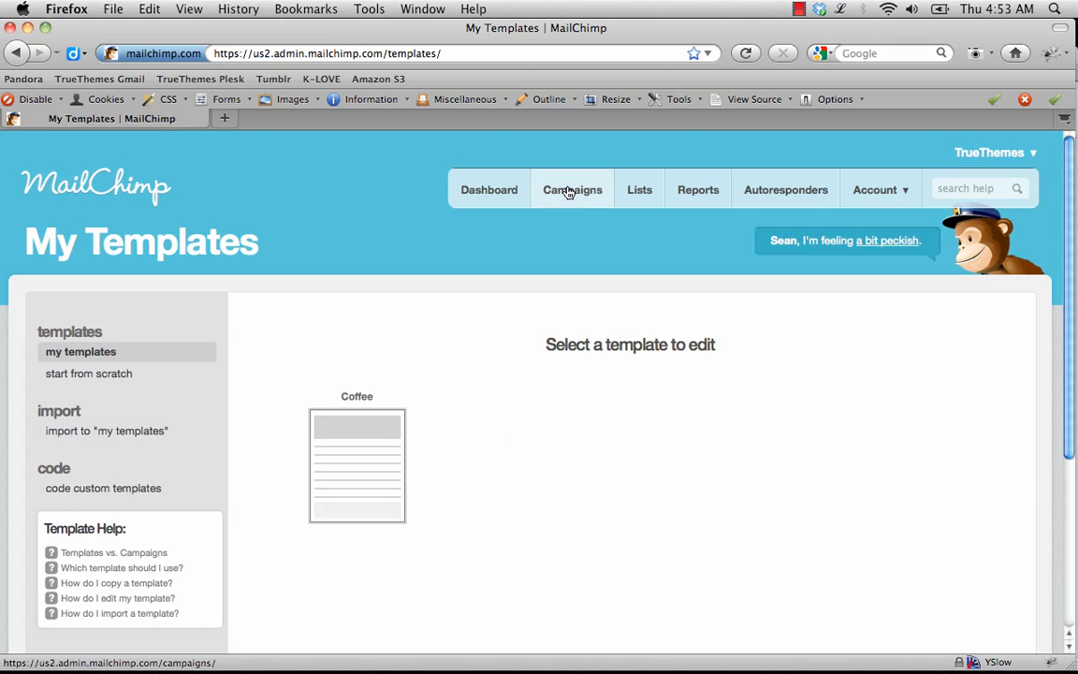
From the Campaigns list, edit the TEST Campaign - Themeforest draft at its design step
left_click(573, 189)
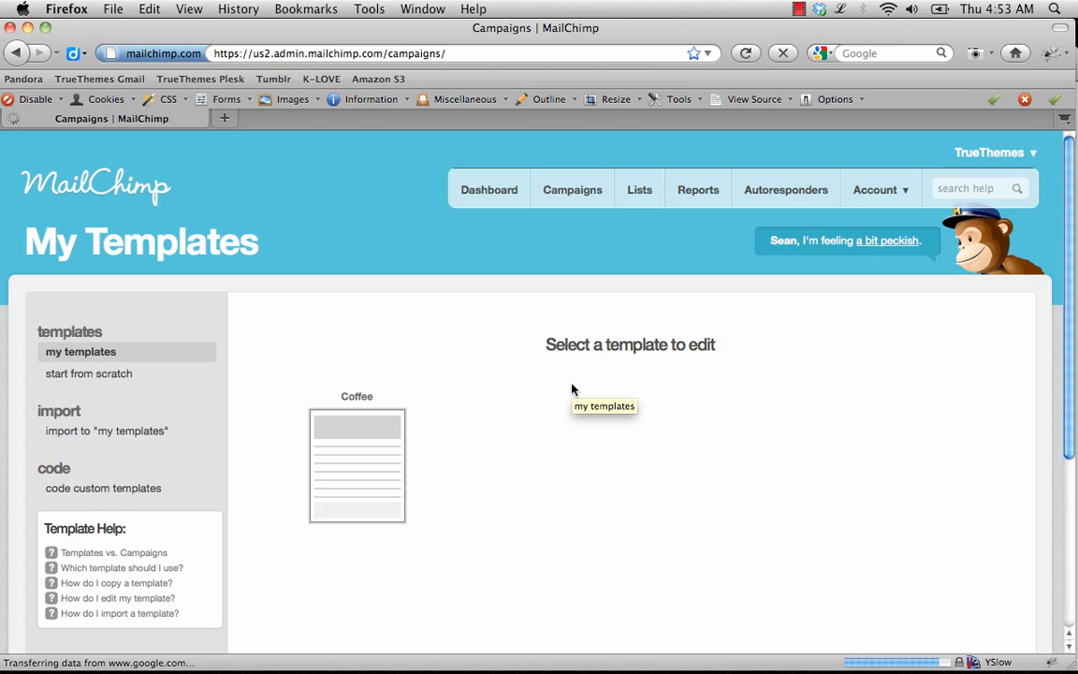
left_click(573, 189)
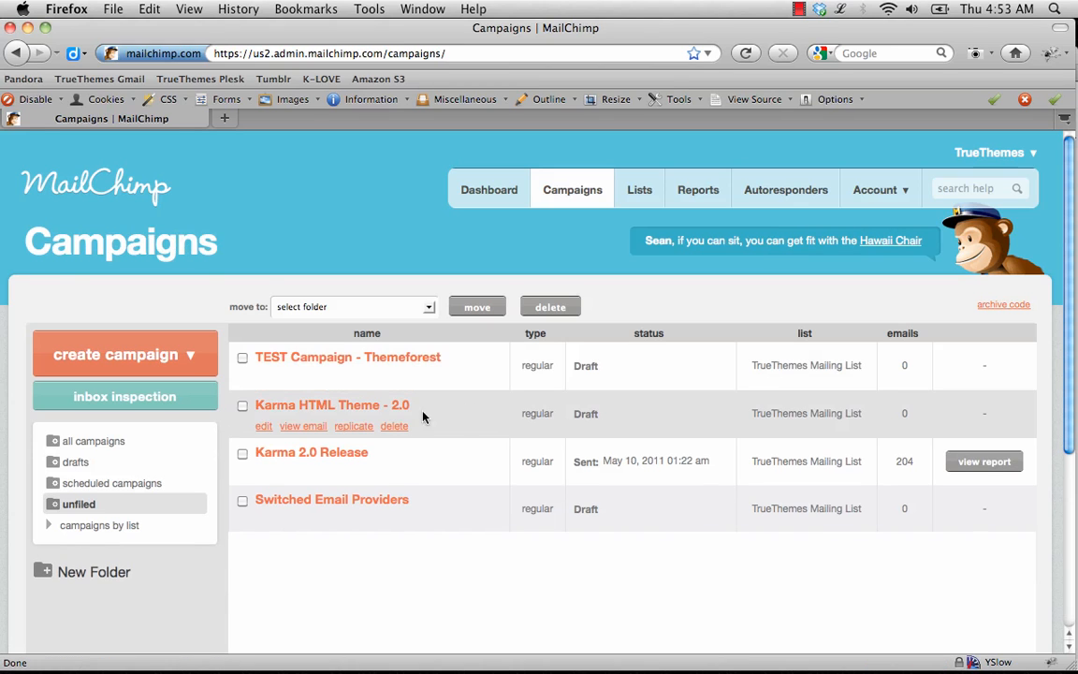
left_click(123, 353)
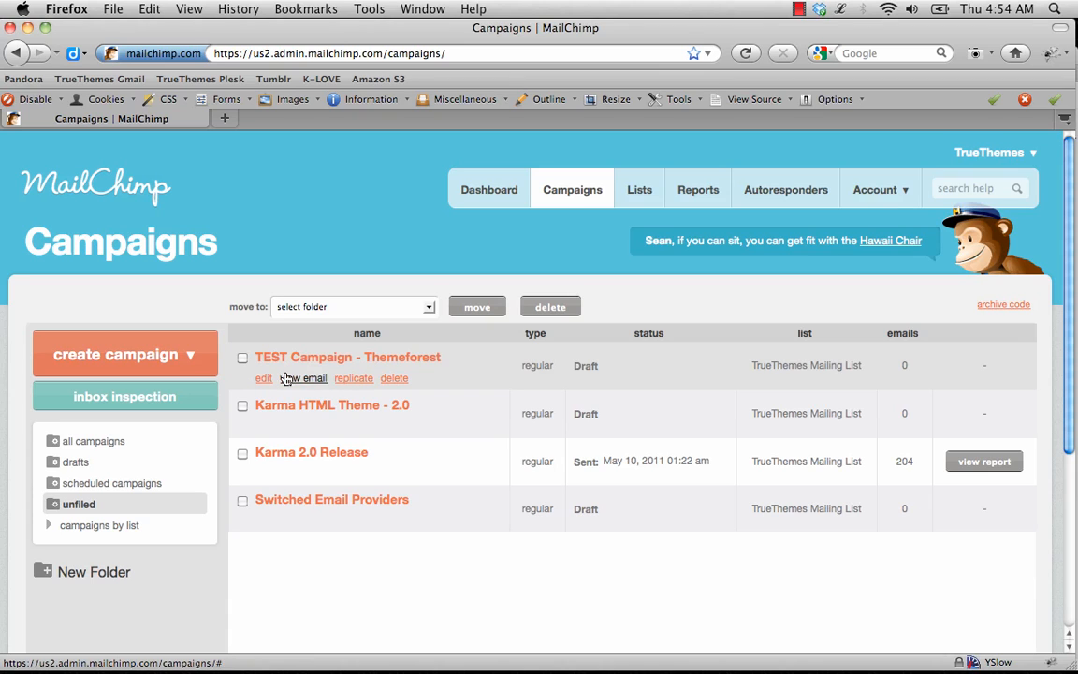
left_click(262, 378)
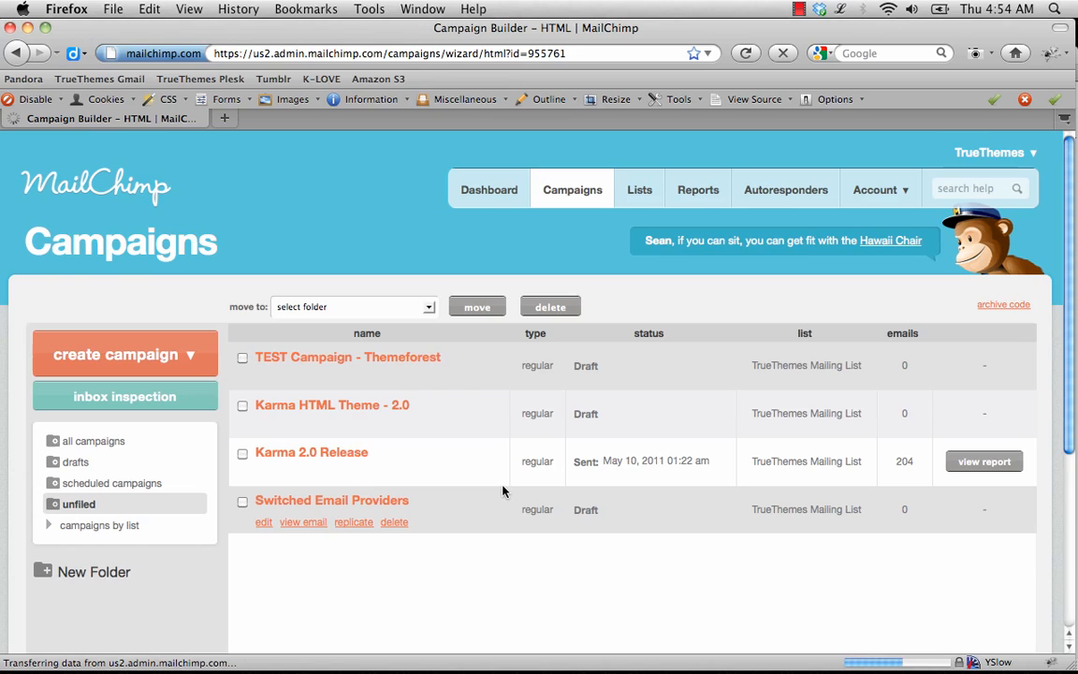
left_click(348, 356)
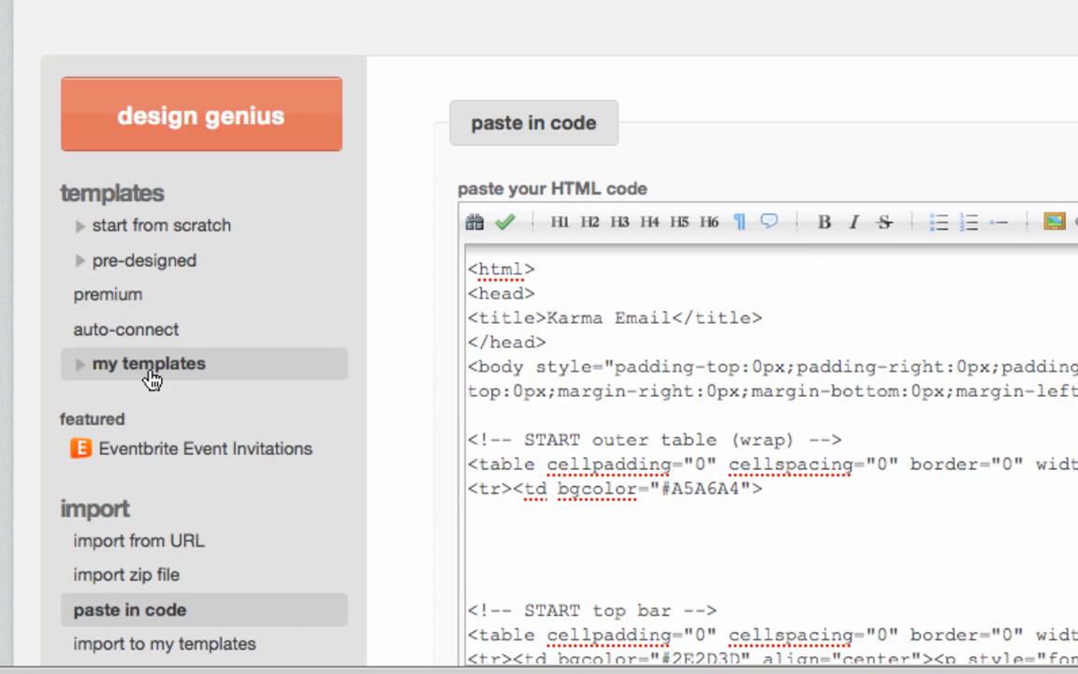
mouse_move(166, 375)
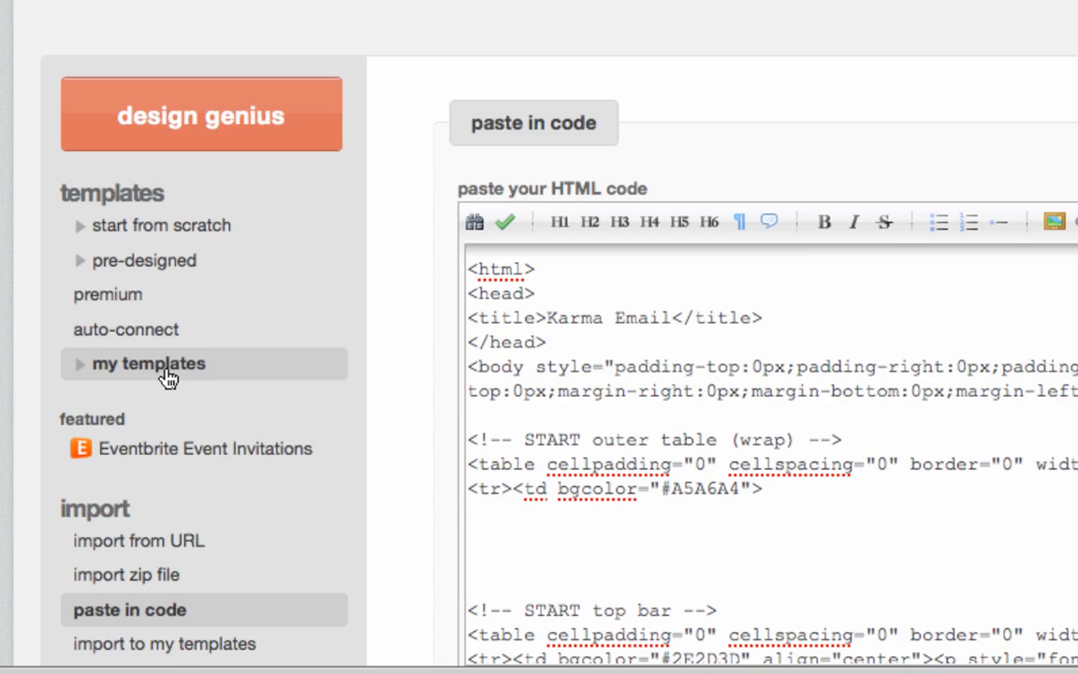
Choose the Coffee template from My Templates as the campaign's design
left_click(150, 363)
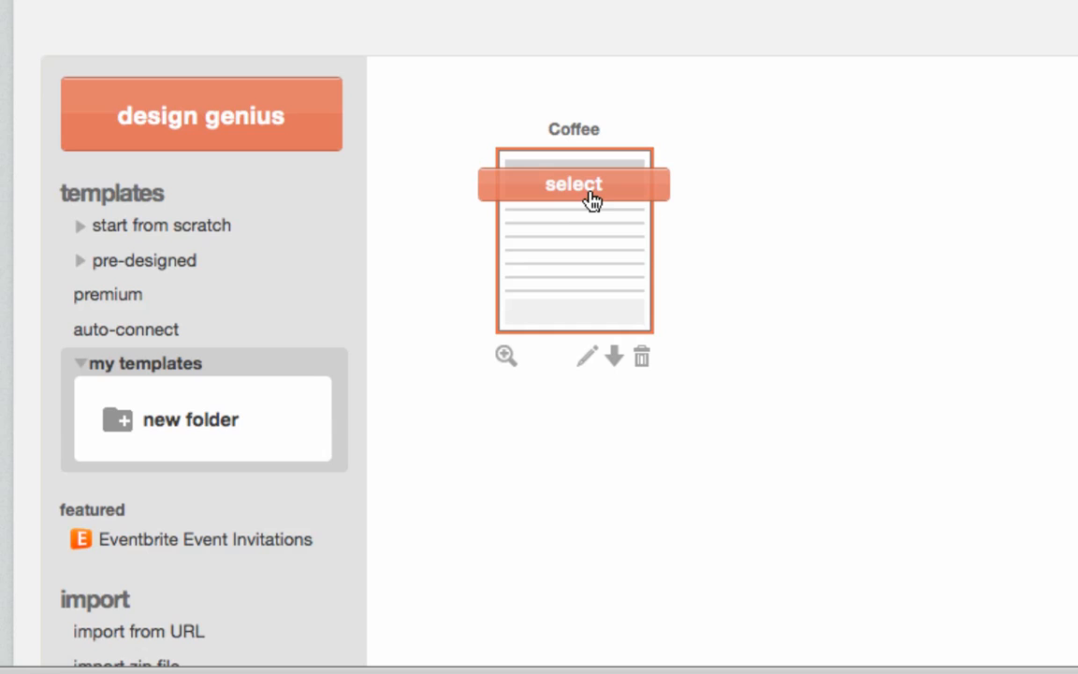
mouse_move(580, 193)
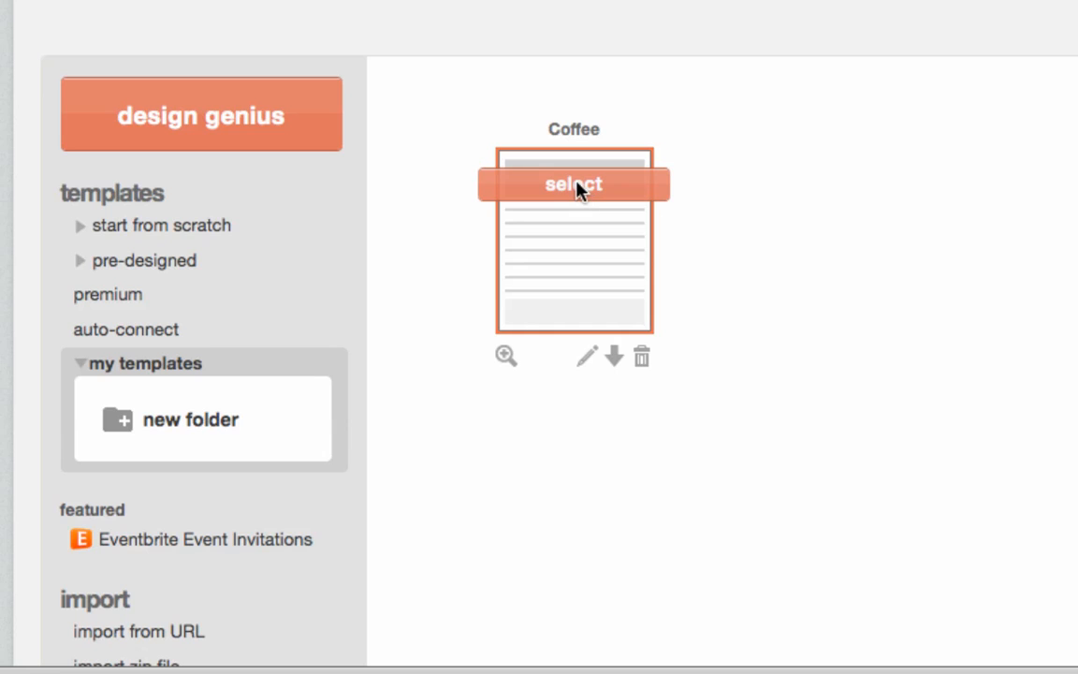
left_click(573, 184)
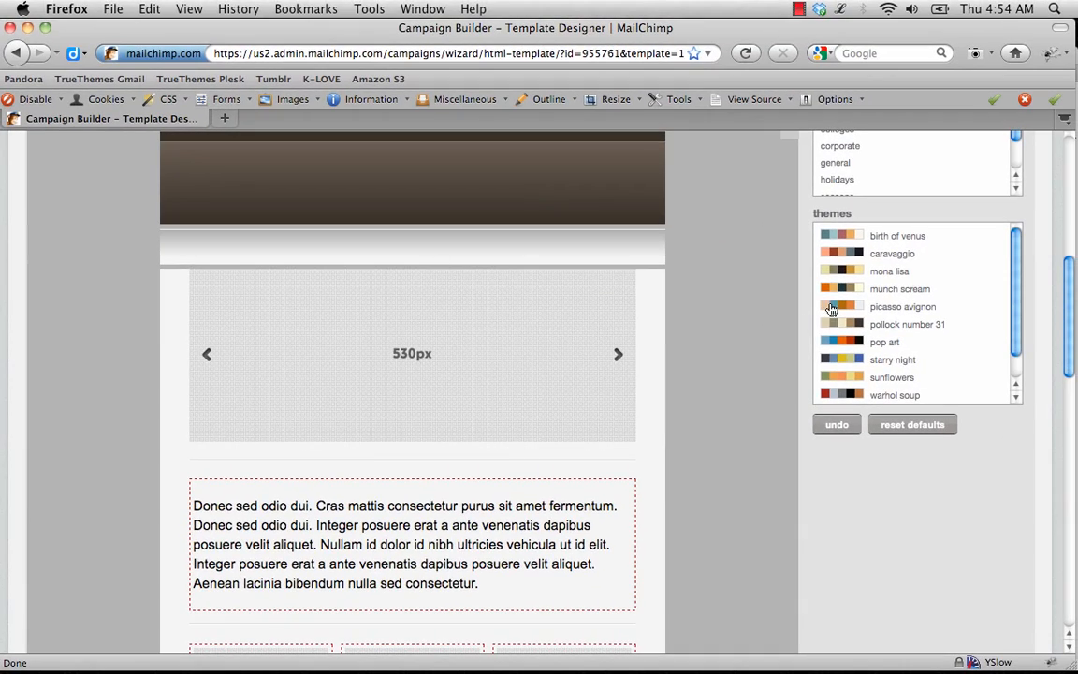
Save TEST Campaign - Themeforest with the Coffee design and exit the builder
scroll("down", 3)
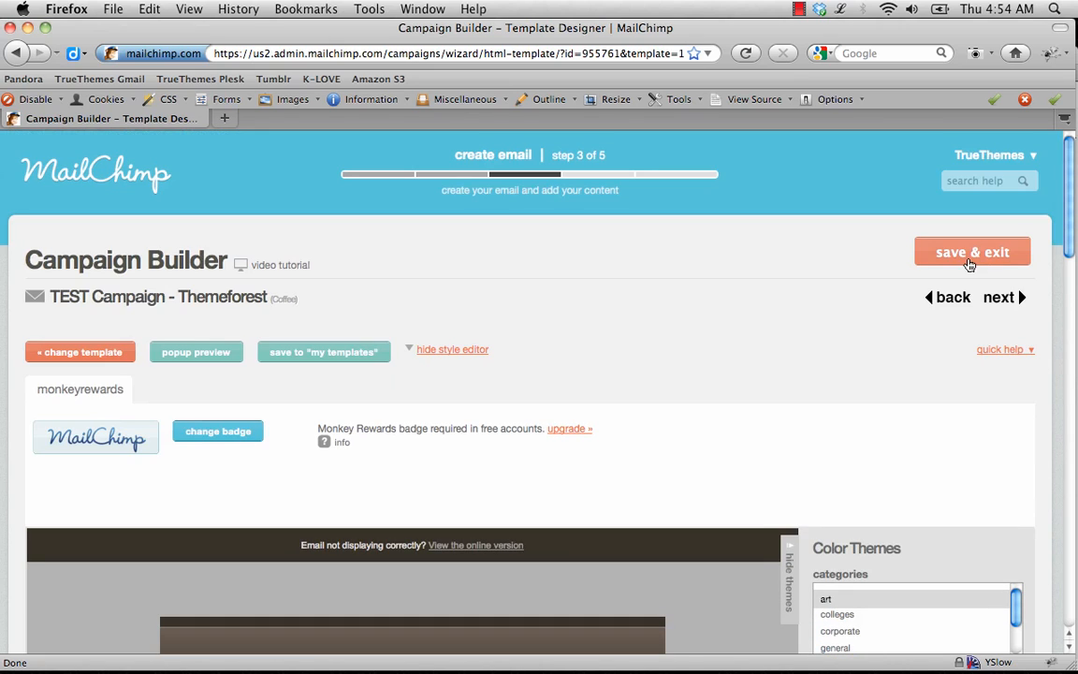
left_click(971, 251)
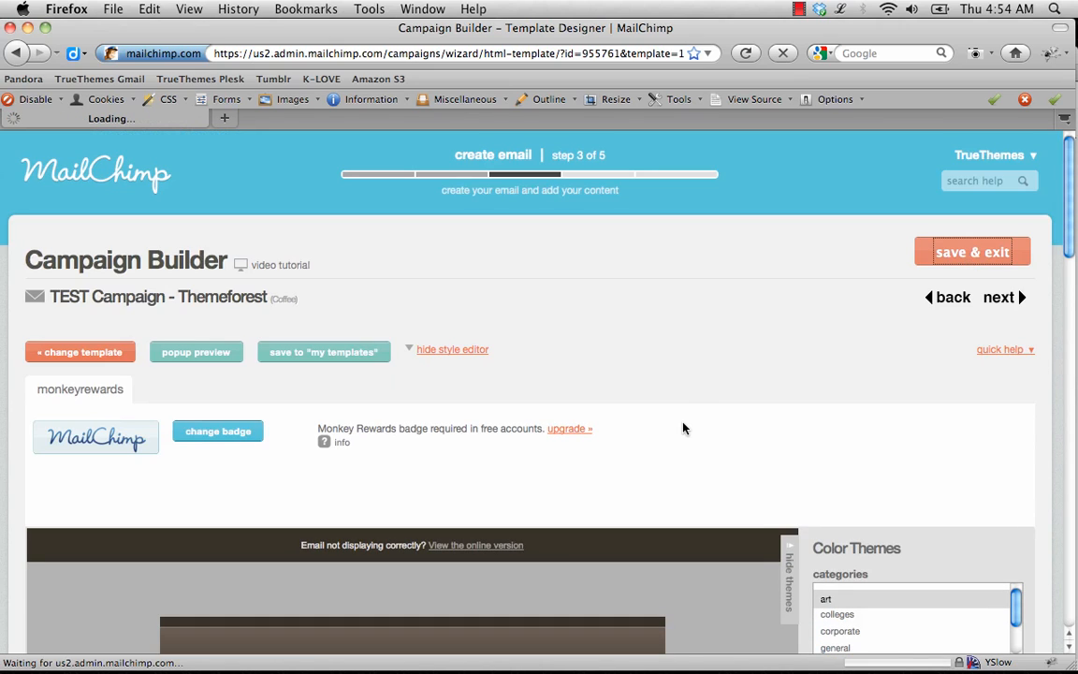